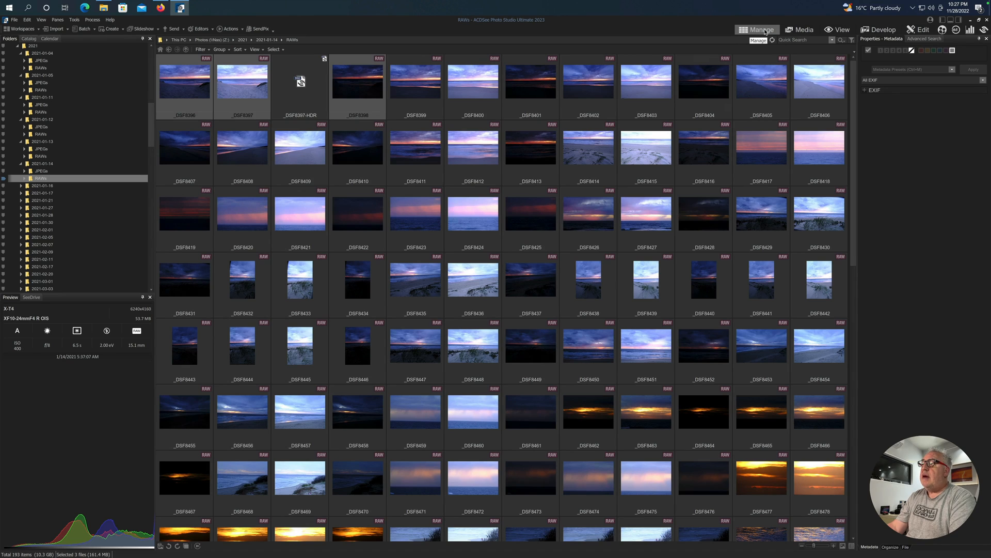
mouse_move(215, 84)
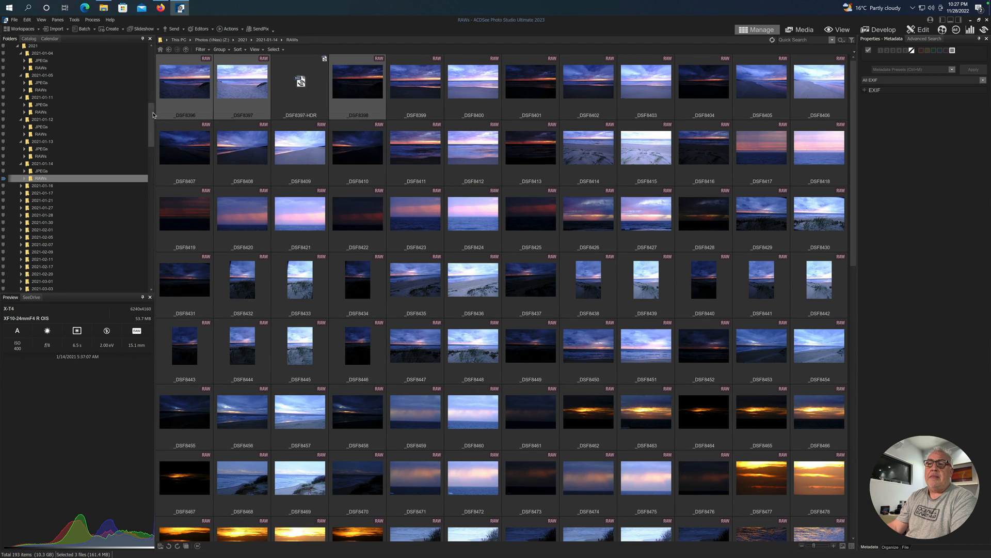
- Deselect the three photos and enlarge the RAWs folder thumbnails
click(593, 239)
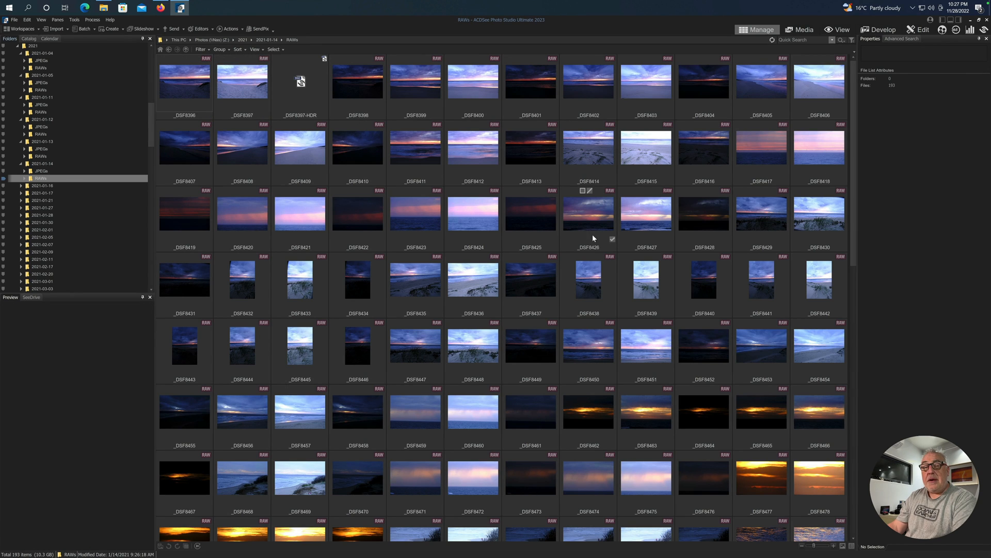
mouse_move(693, 451)
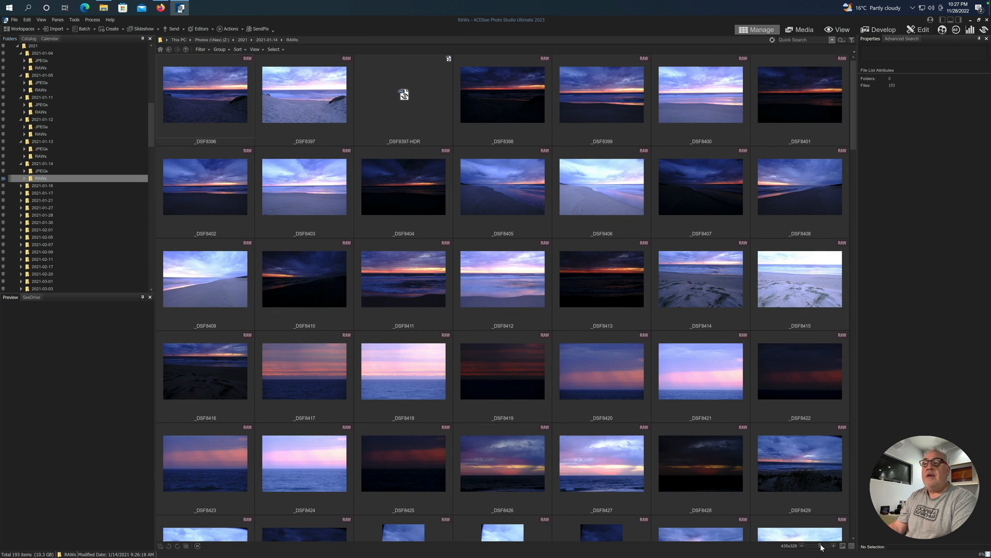
click(205, 94)
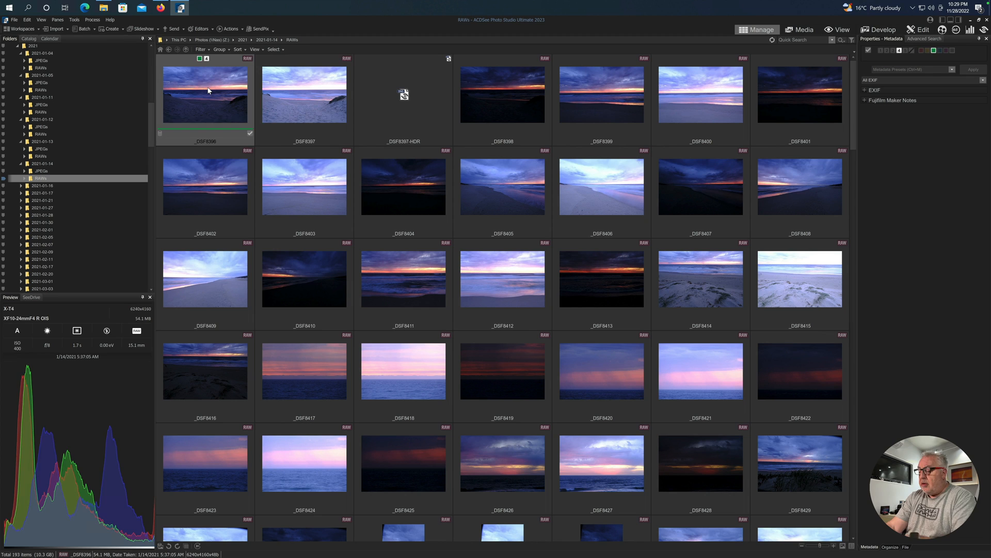
- Label _DSF8397 and _DSF8398 green and _DSF8399 yellow with a rating
click(304, 94)
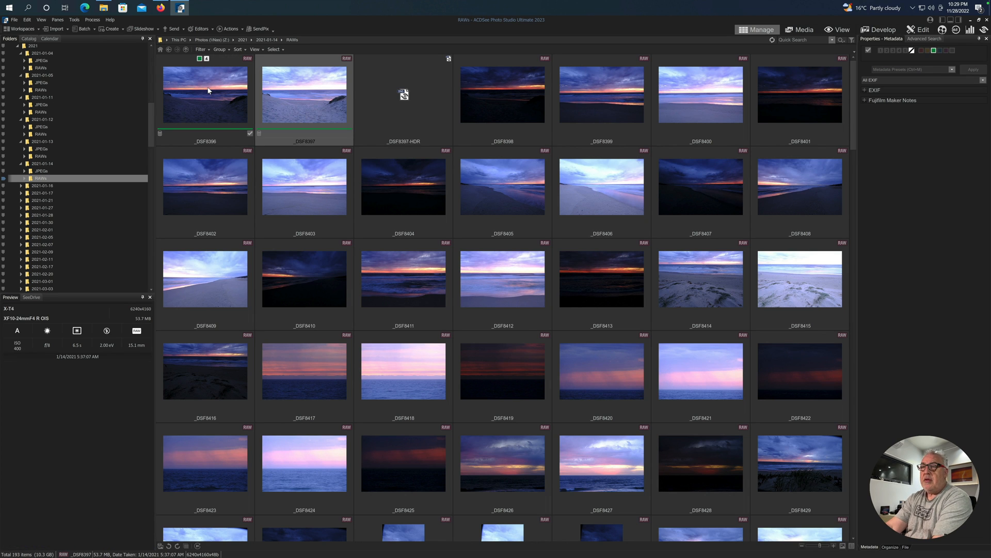
click(502, 94)
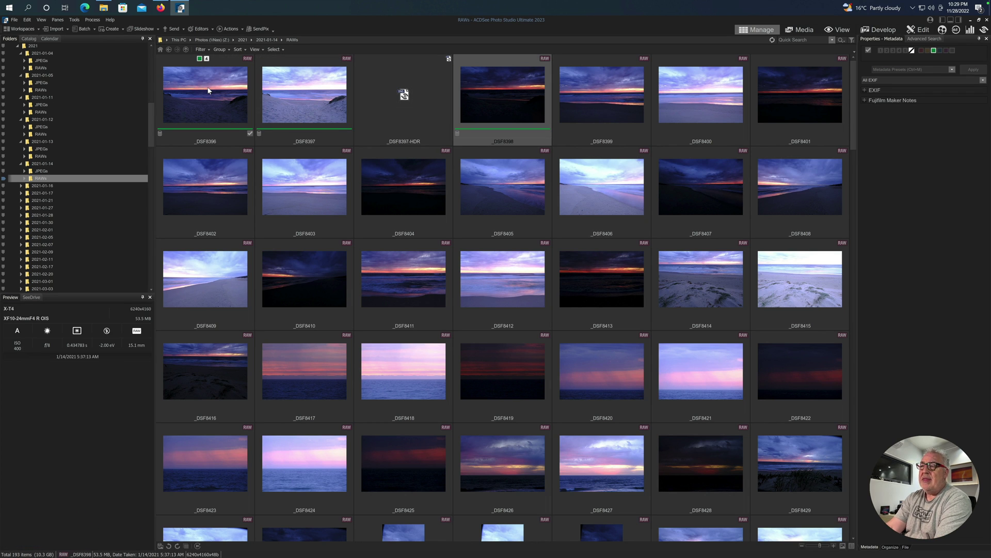
click(601, 95)
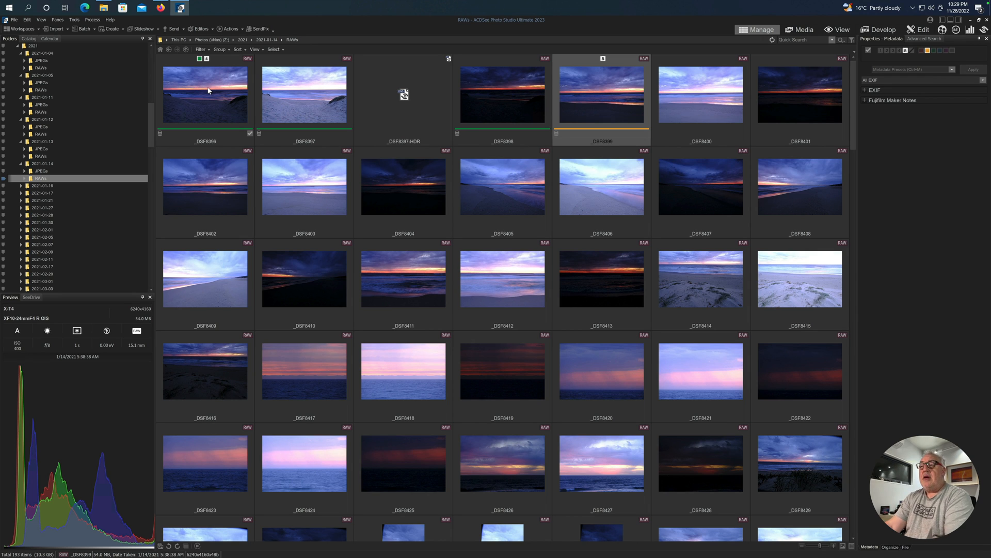
click(700, 96)
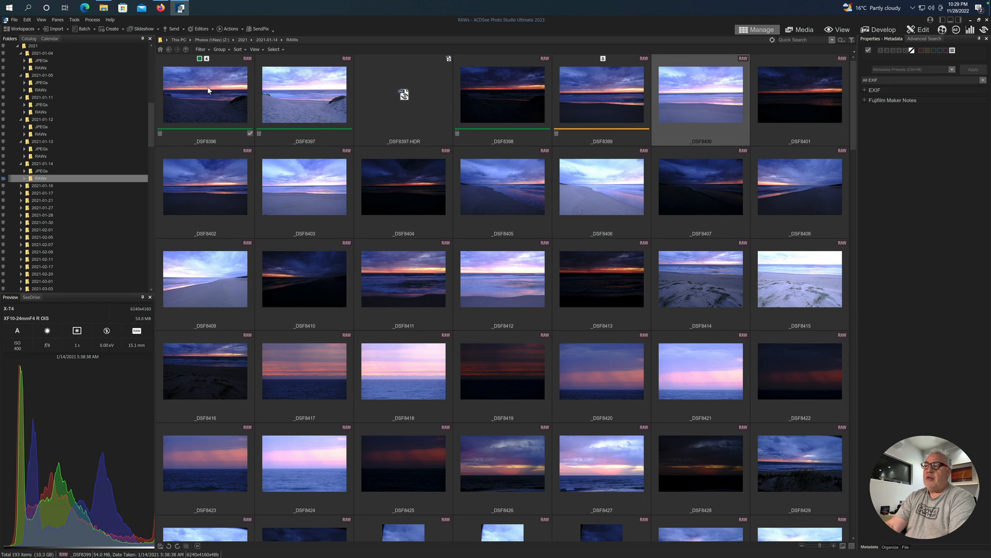
click(304, 185)
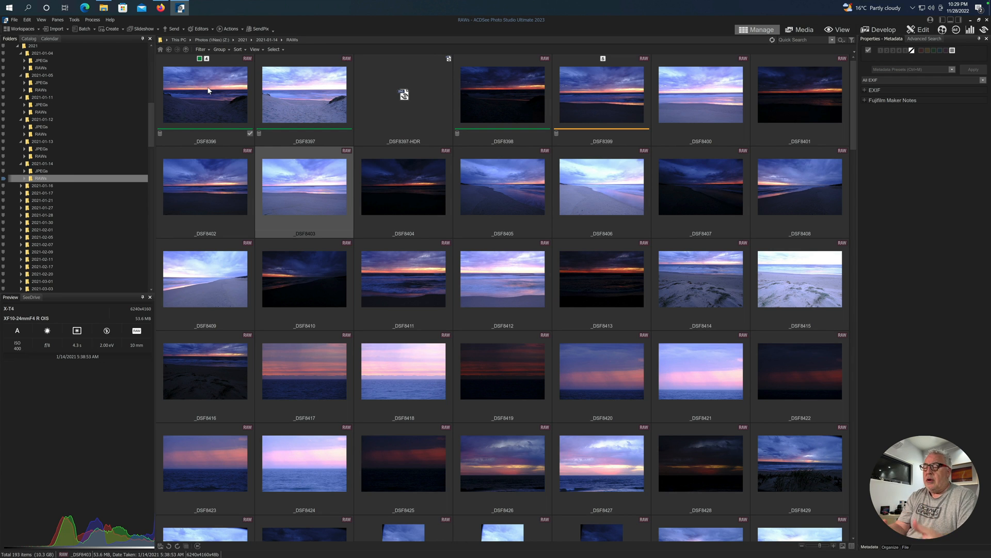
click(601, 95)
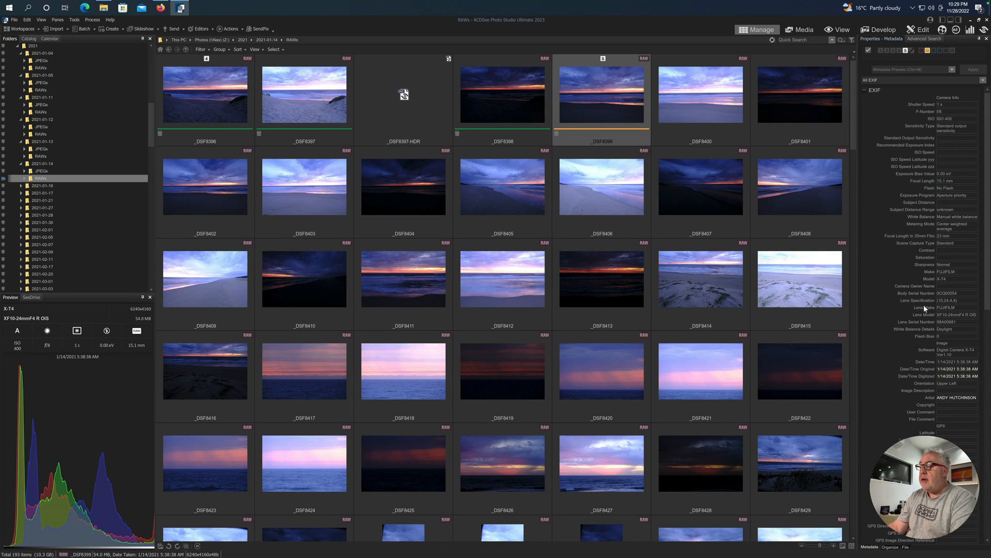
mouse_move(966, 187)
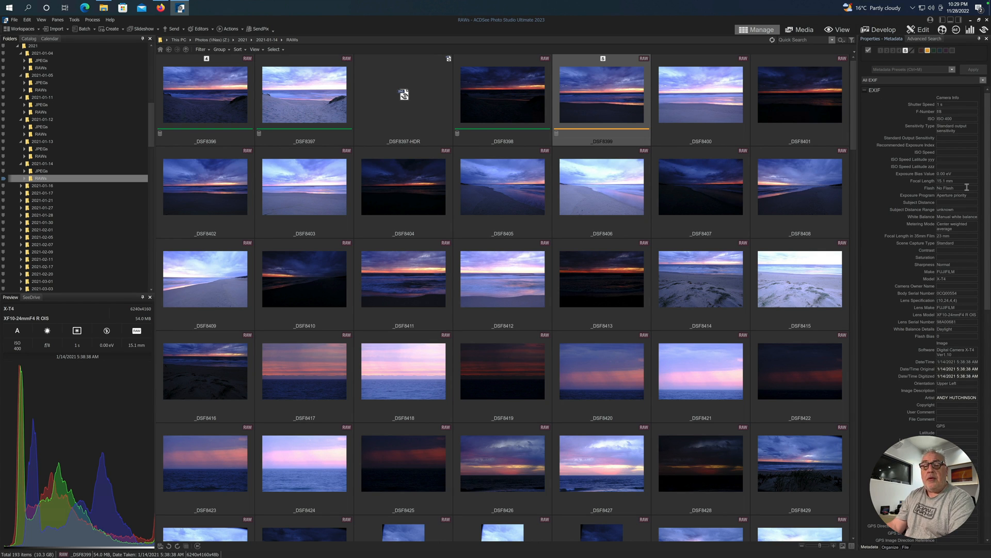
mouse_move(958, 236)
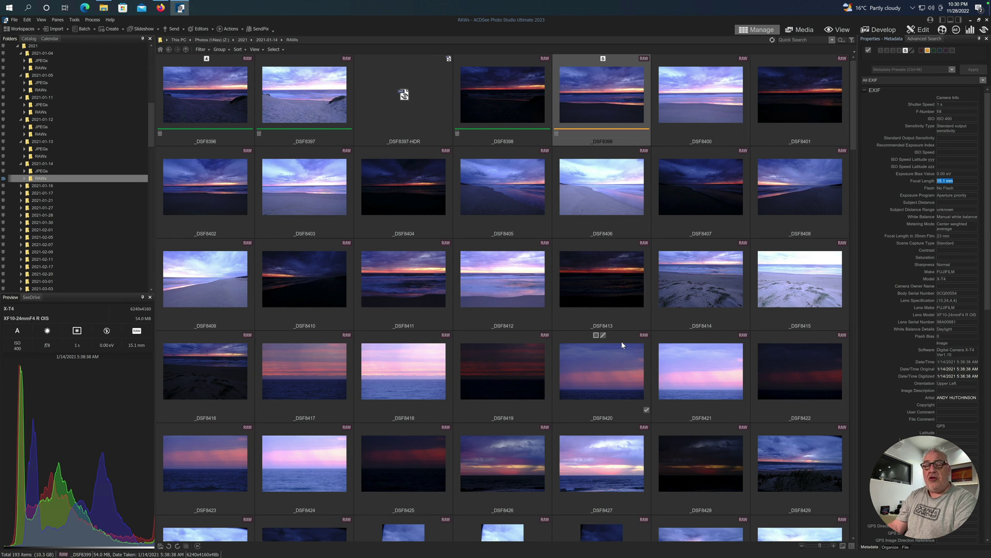
mouse_move(103, 347)
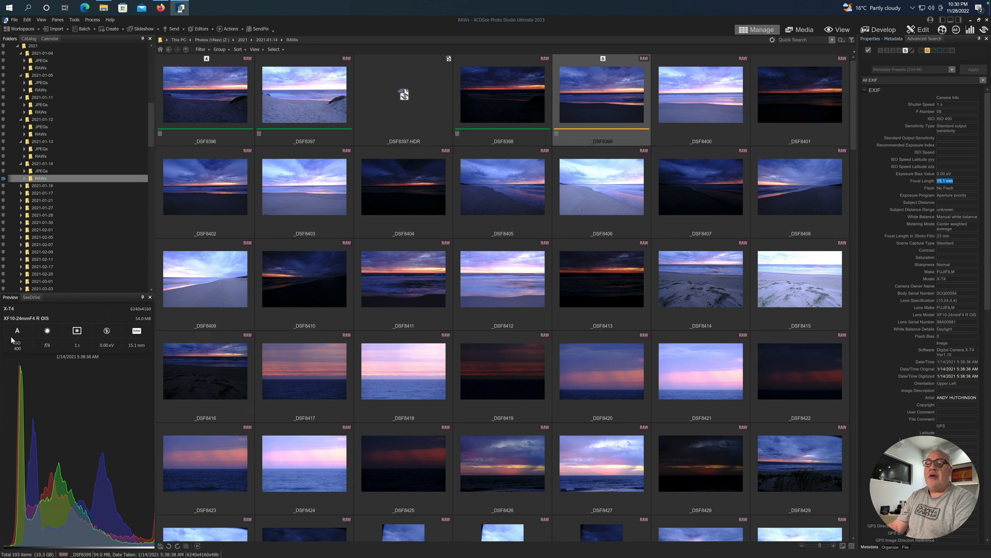
mouse_move(40, 498)
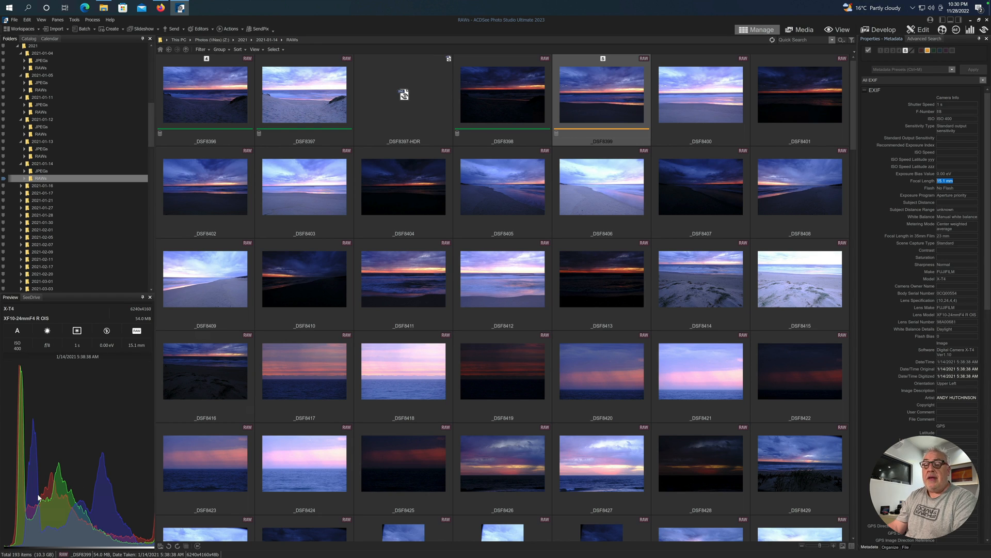
mouse_move(118, 490)
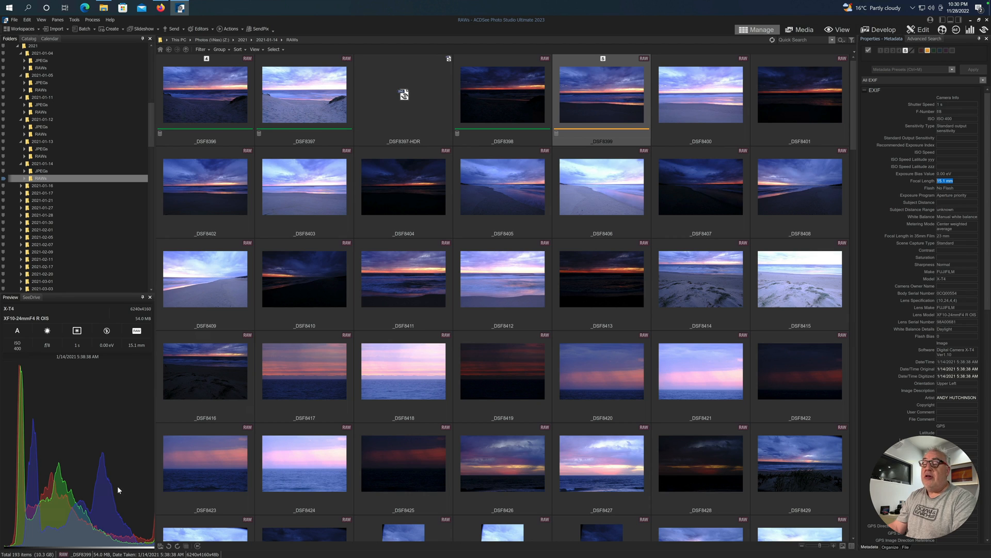
mouse_move(335, 383)
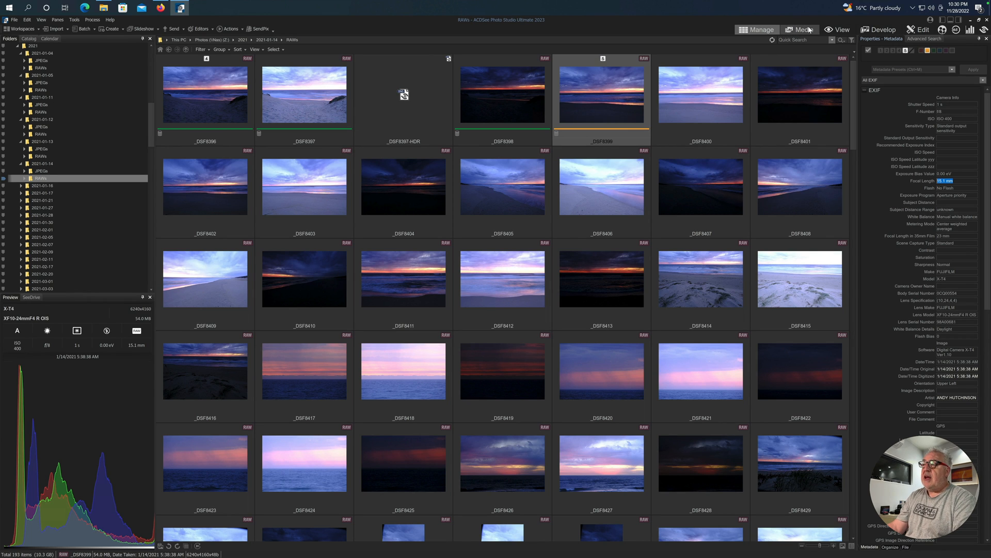
- Switch to the Media library view and review its Sort and Group options
click(801, 29)
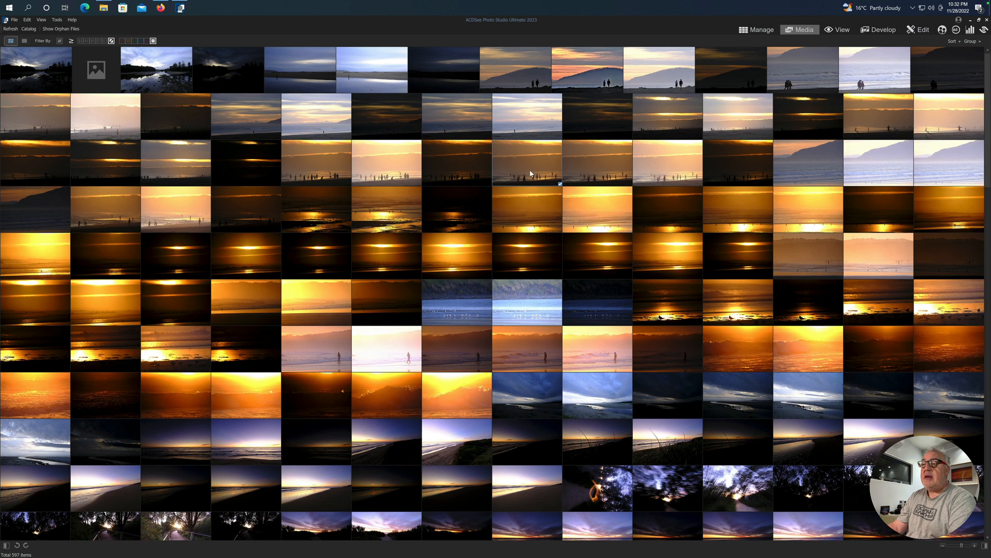
double_click(525, 161)
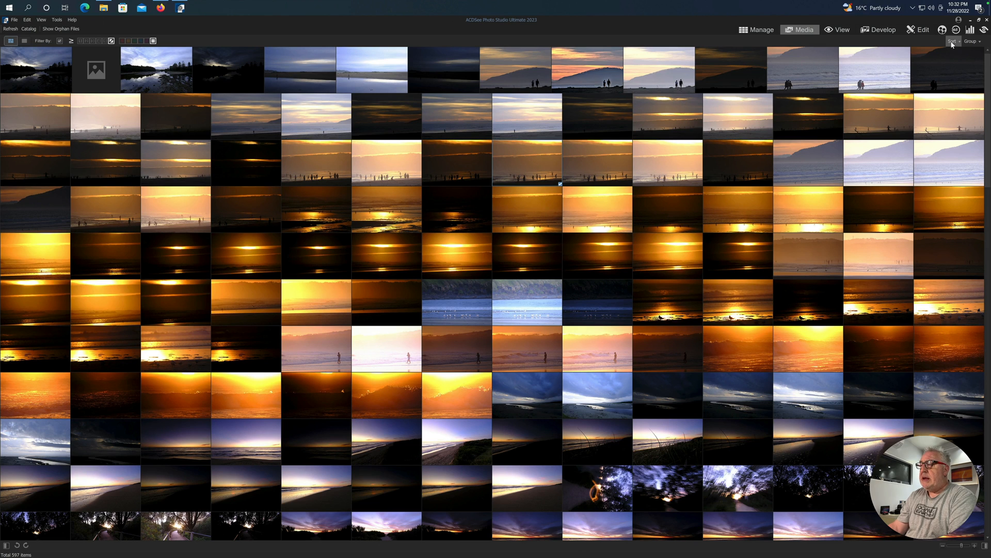
click(954, 41)
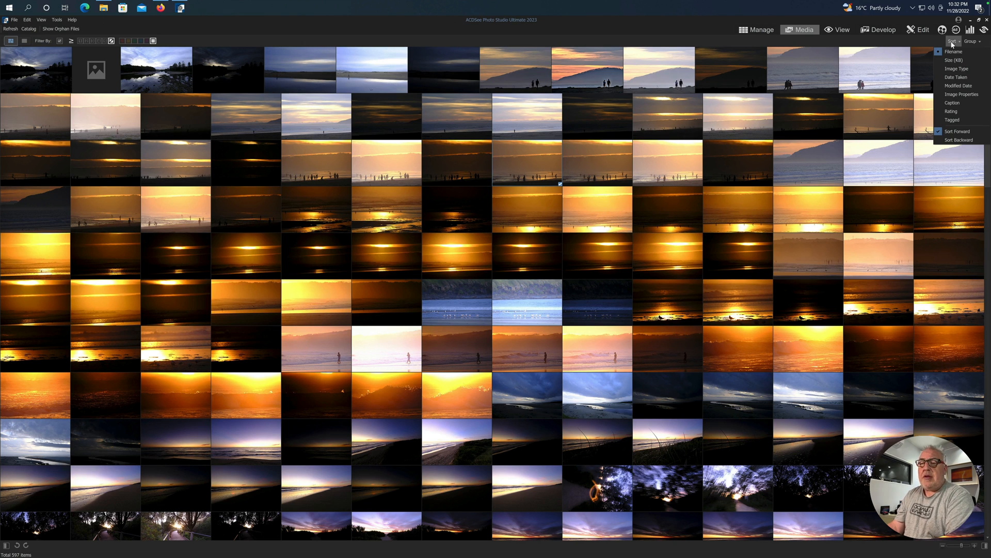
click(969, 41)
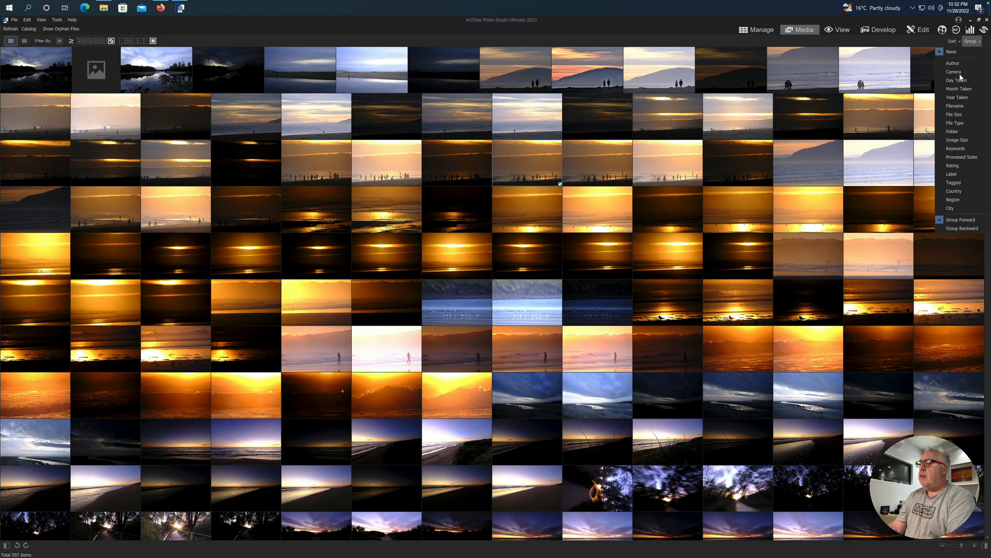
mouse_move(958, 97)
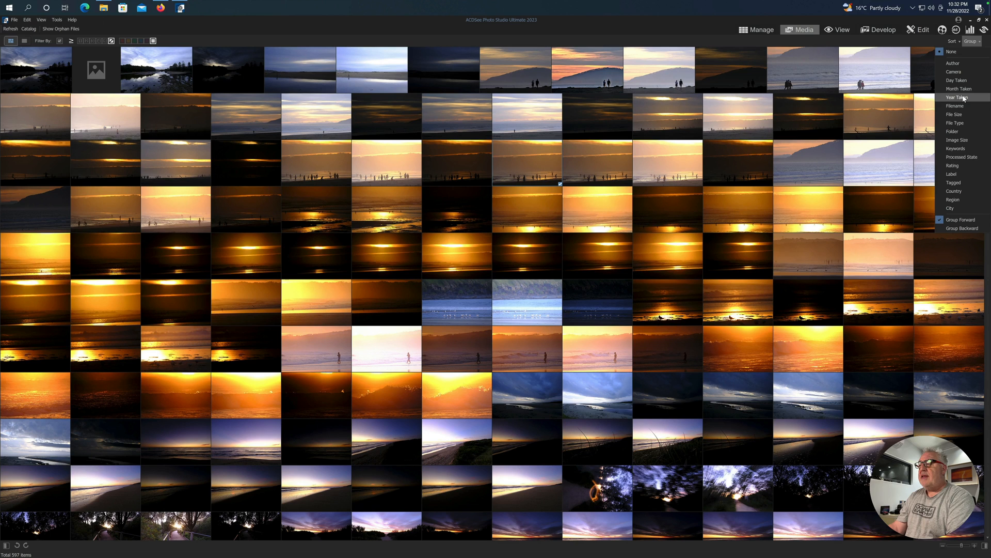
mouse_move(956, 191)
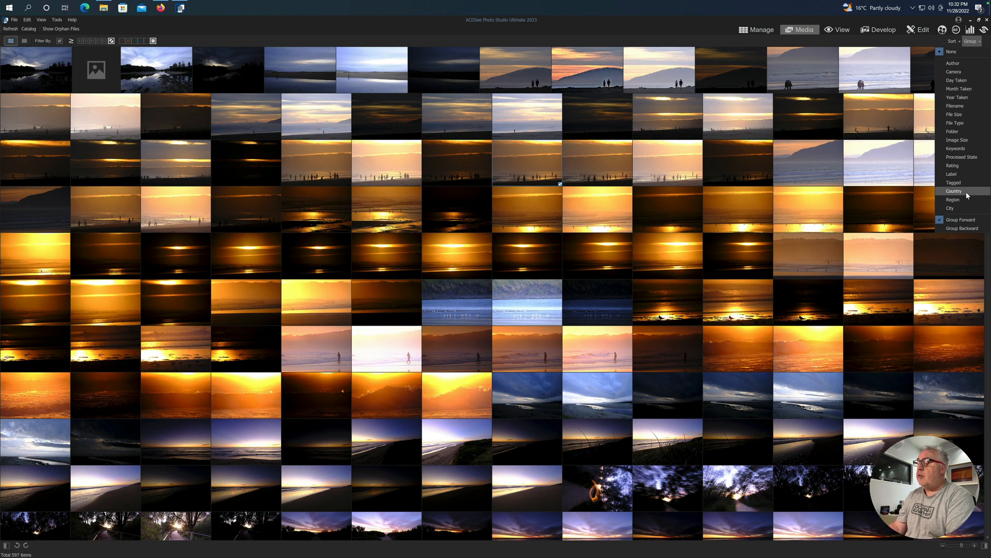
mouse_move(950, 208)
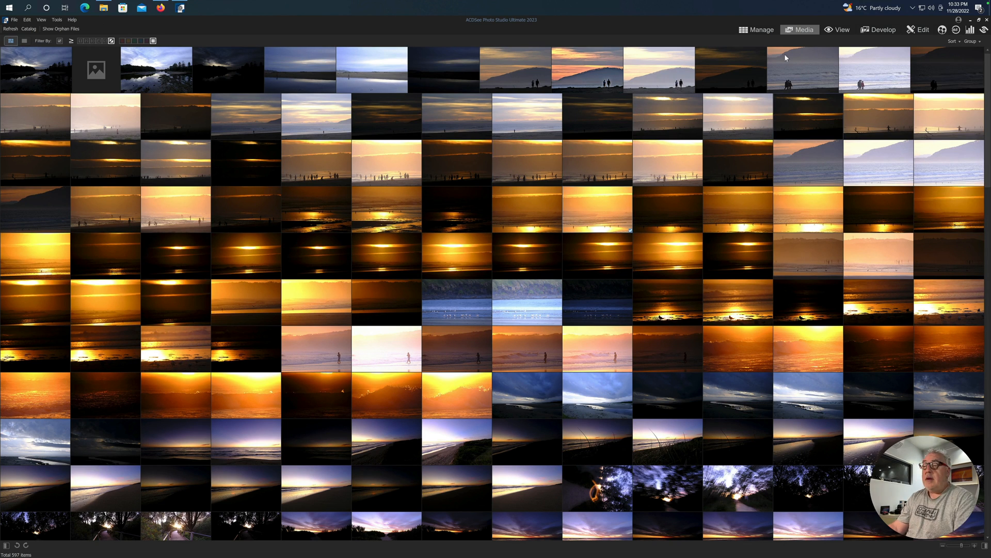
click(757, 30)
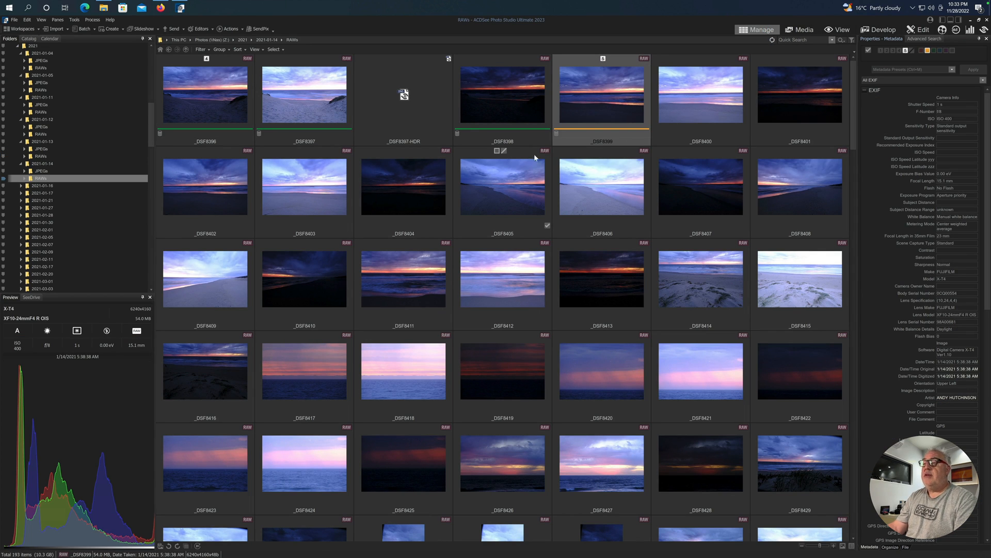
mouse_move(349, 146)
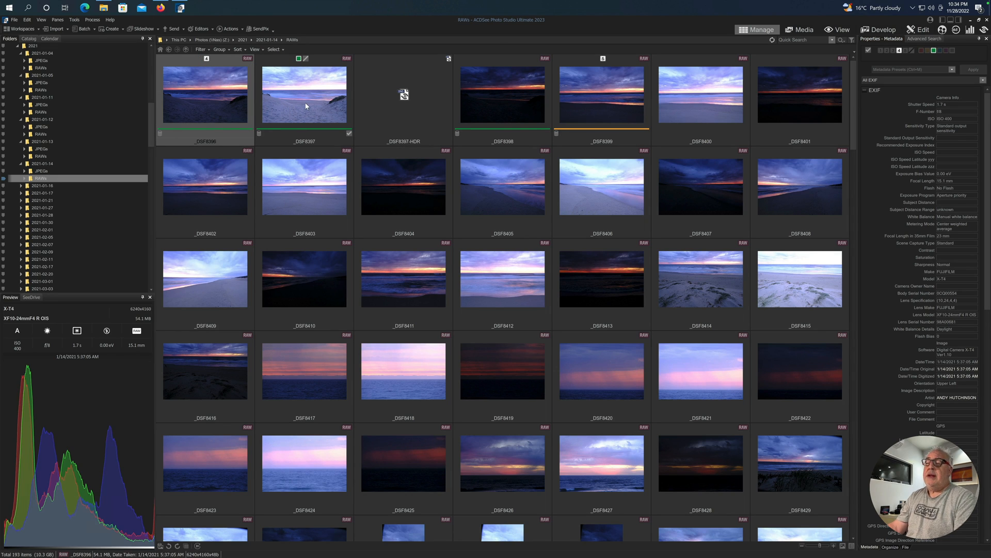
click(304, 96)
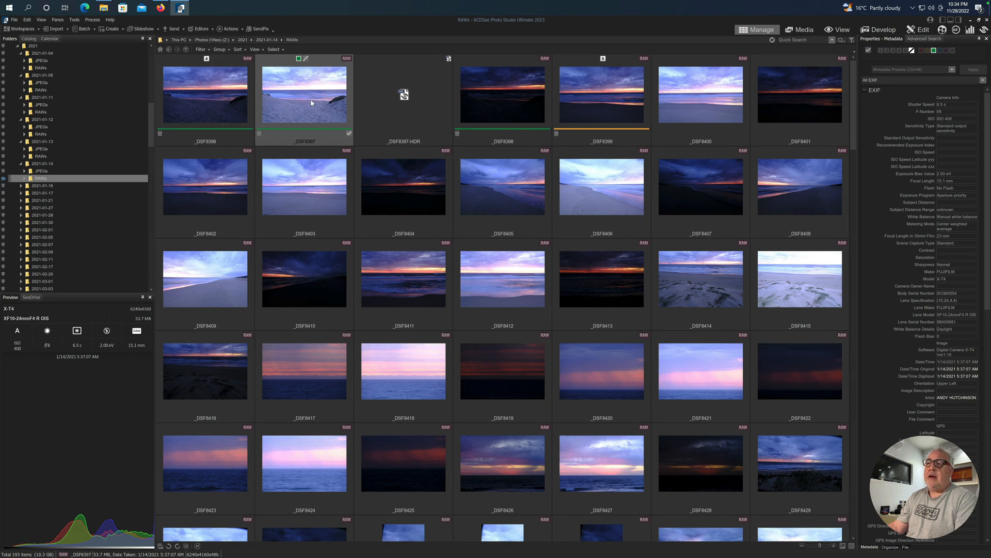
click(204, 95)
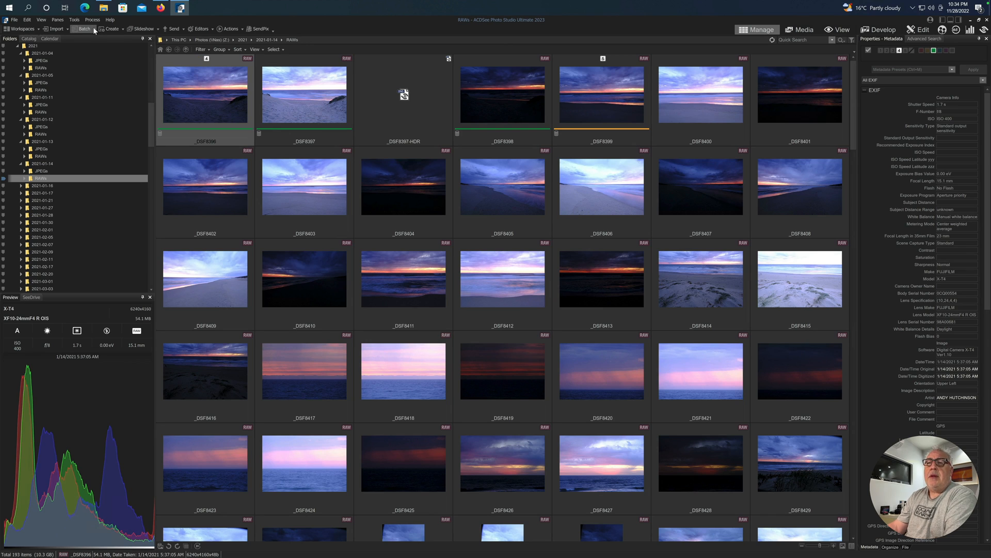
click(84, 28)
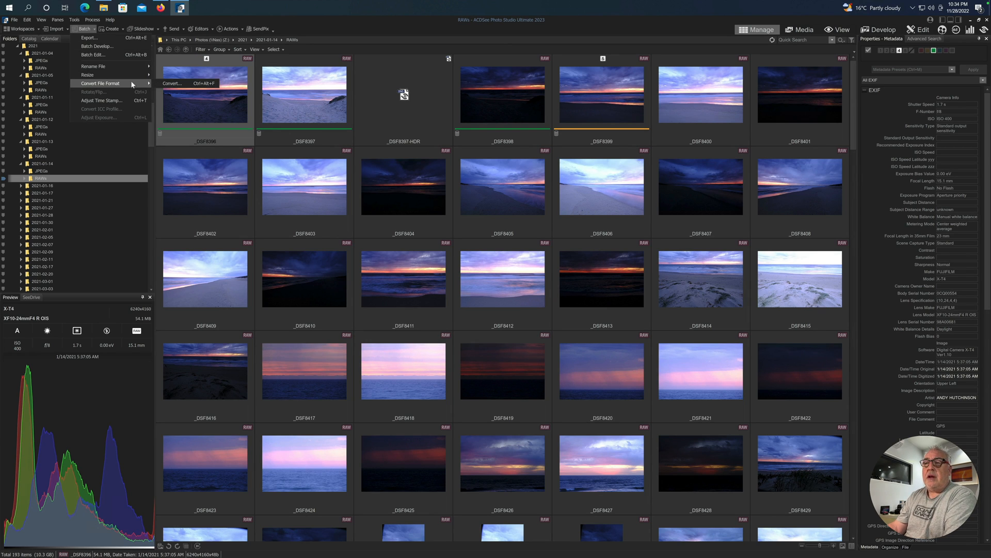
mouse_move(180, 83)
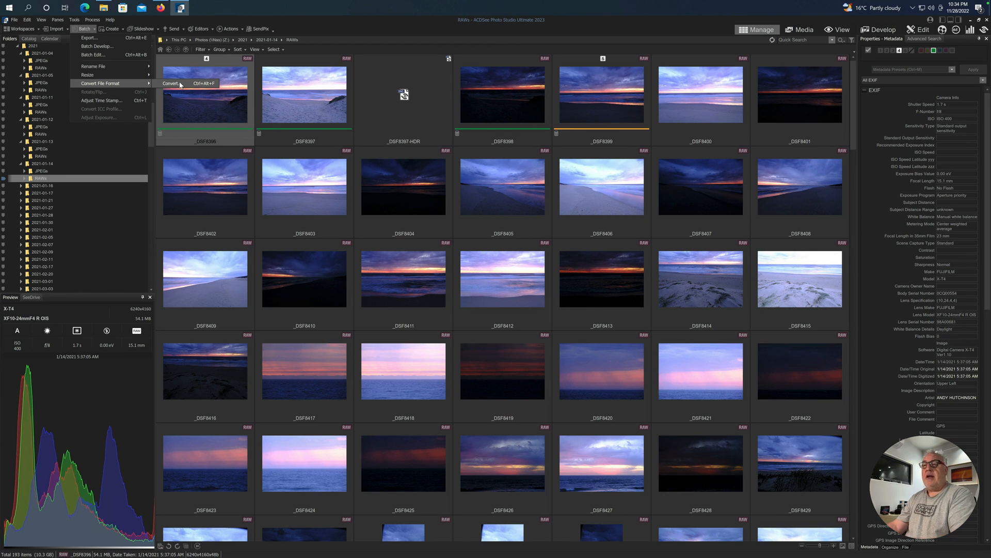
click(169, 82)
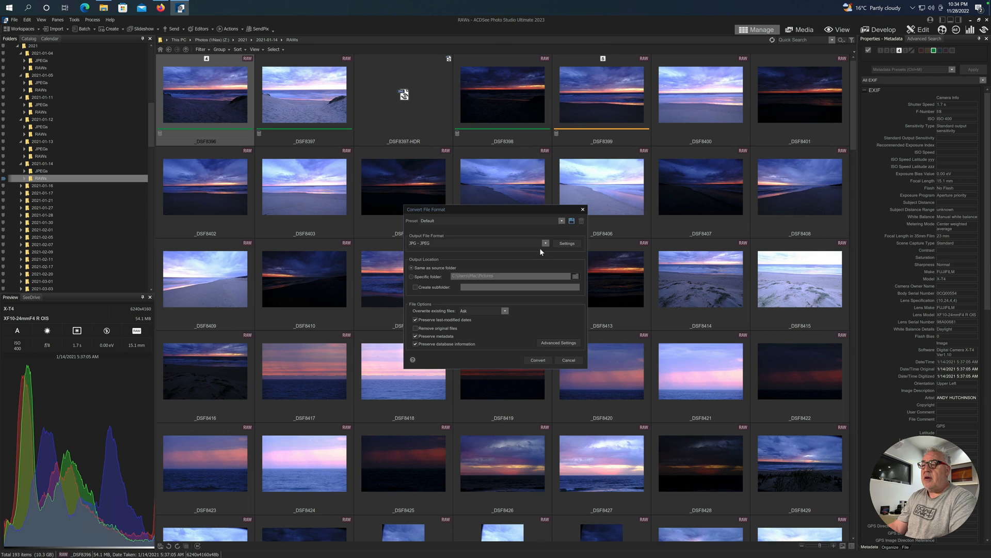
click(567, 360)
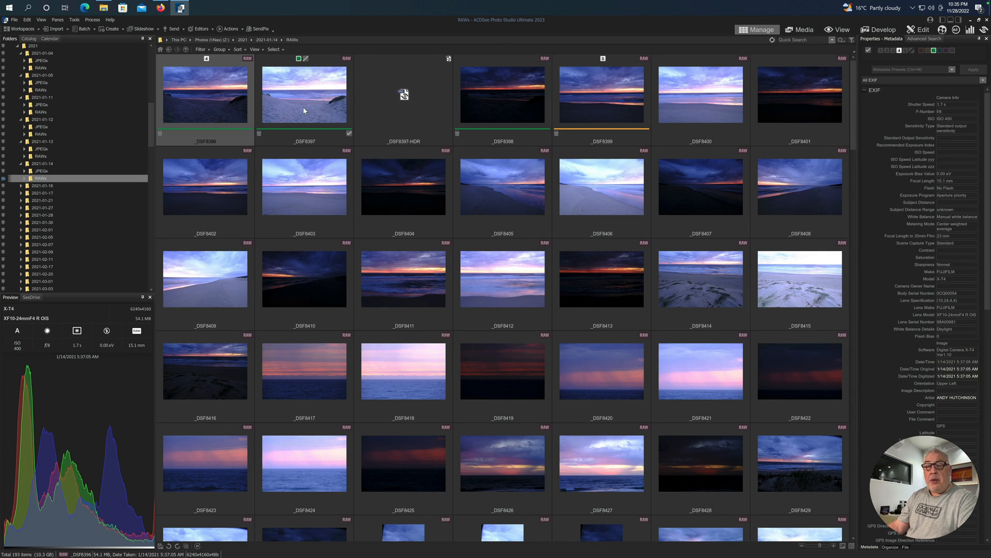
mouse_move(306, 115)
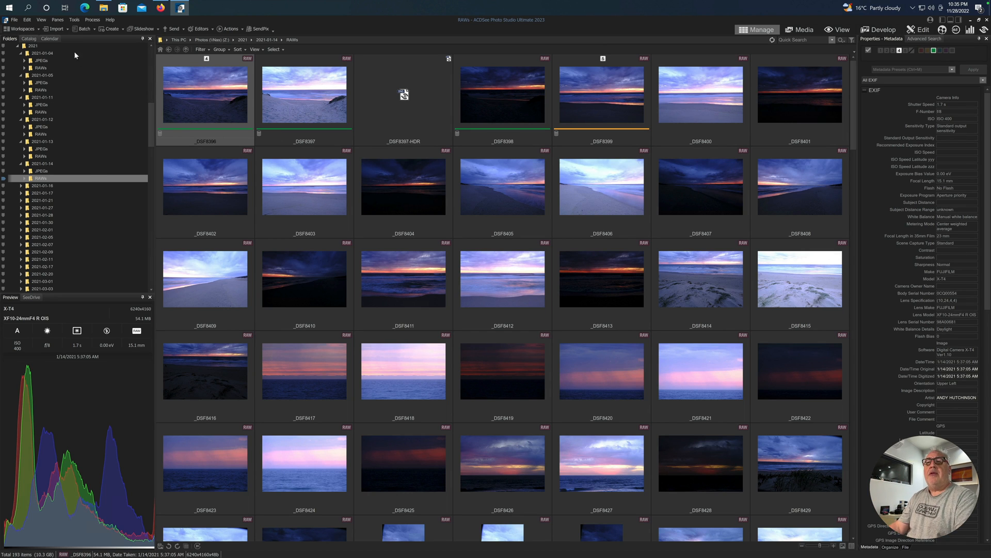
click(56, 29)
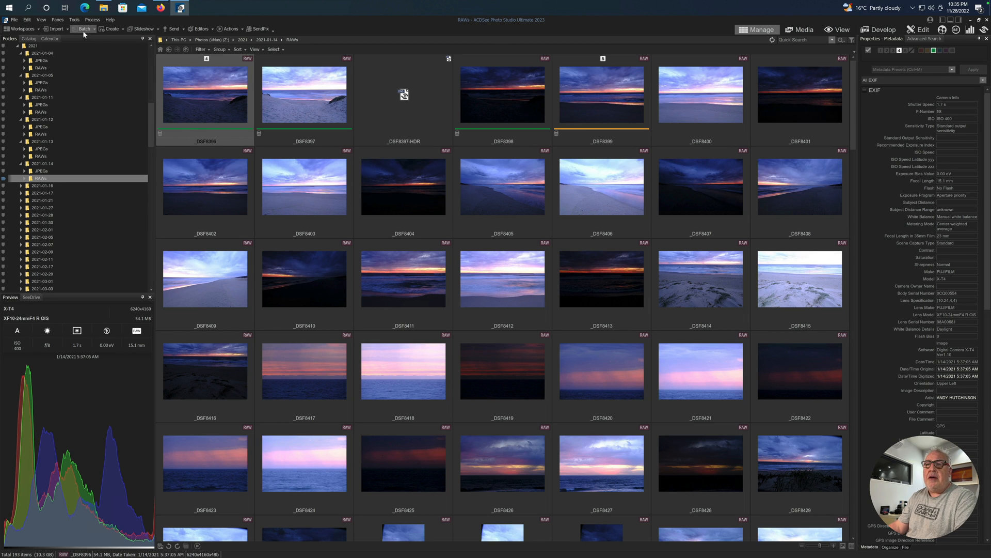
click(56, 29)
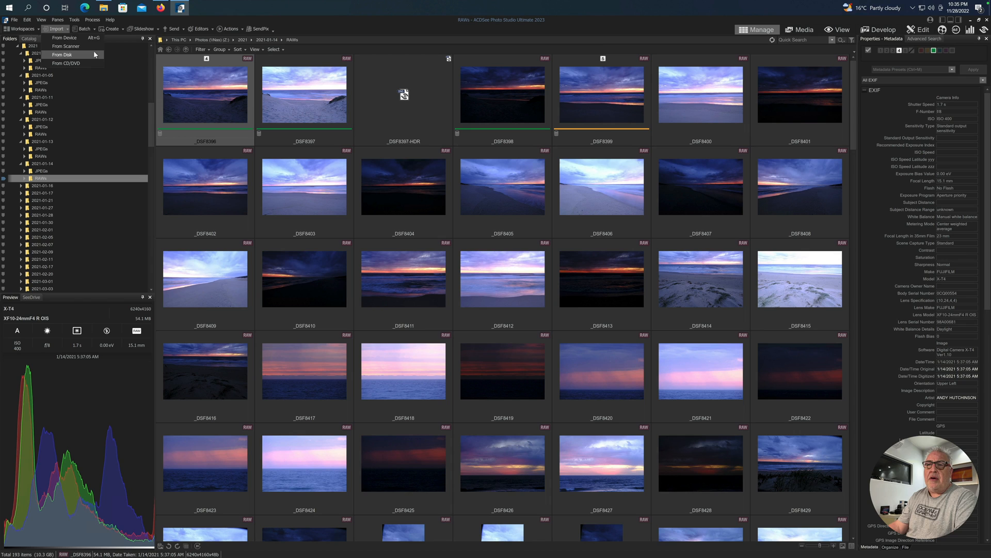
mouse_move(65, 46)
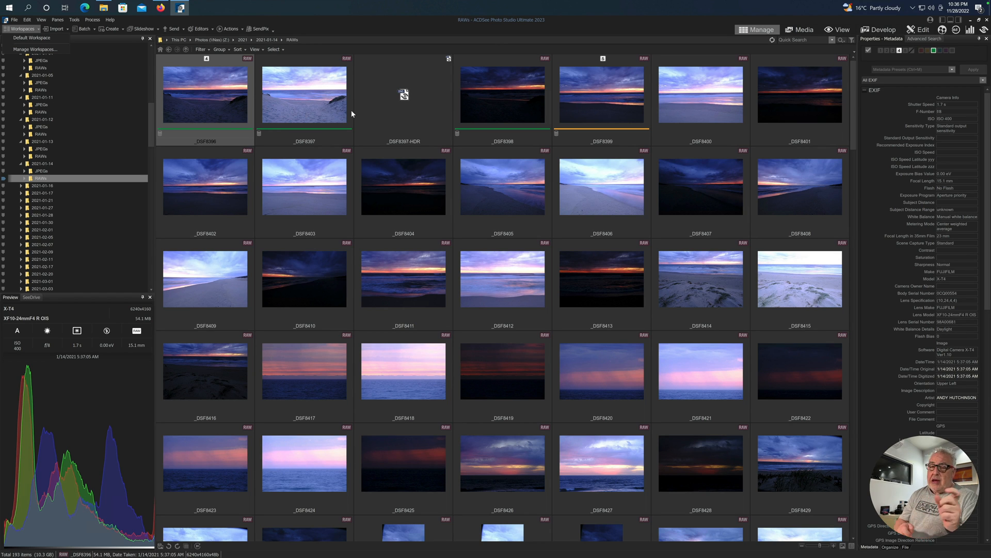
click(92, 19)
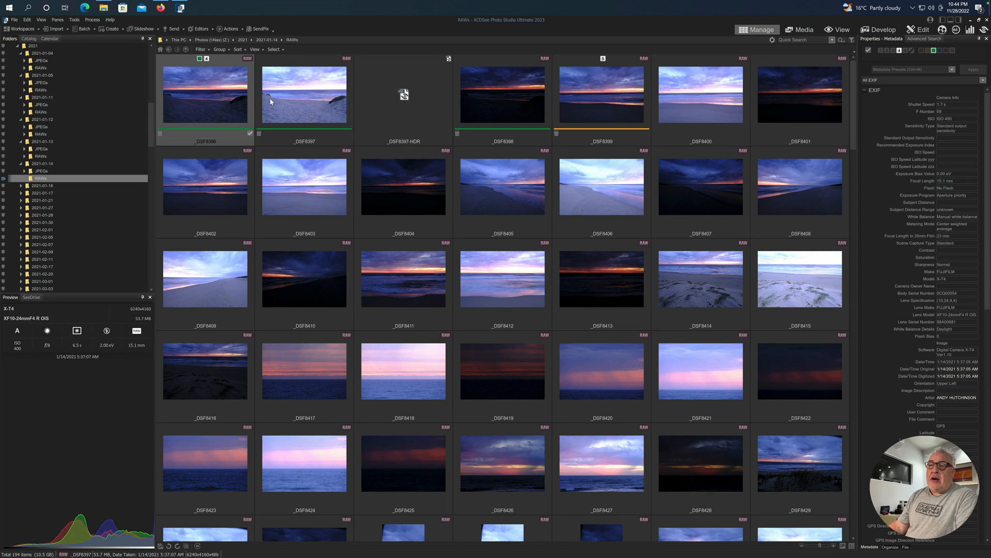
- Add _DSF8398 and _DSF8397 to the selection and show the Process menu's HDR option
click(502, 95)
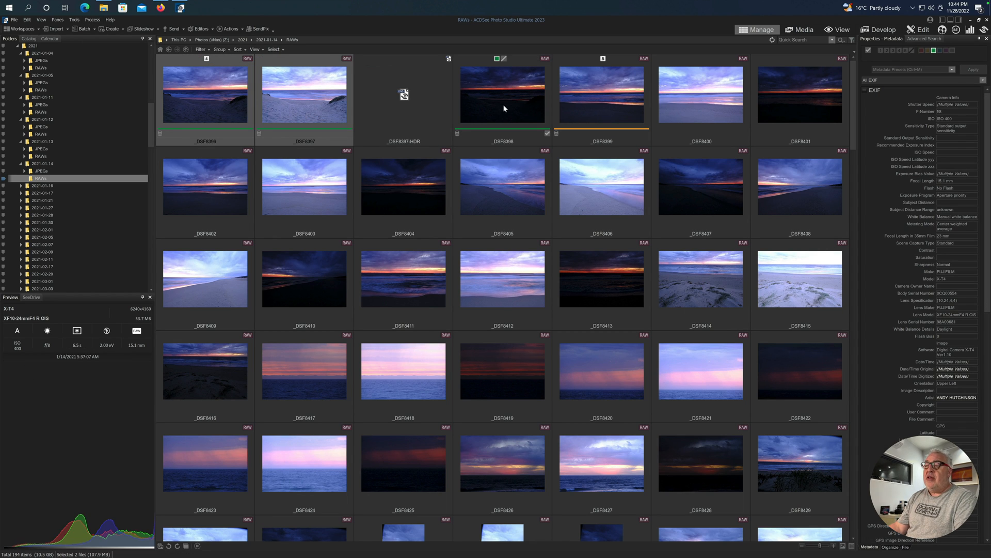
click(502, 95)
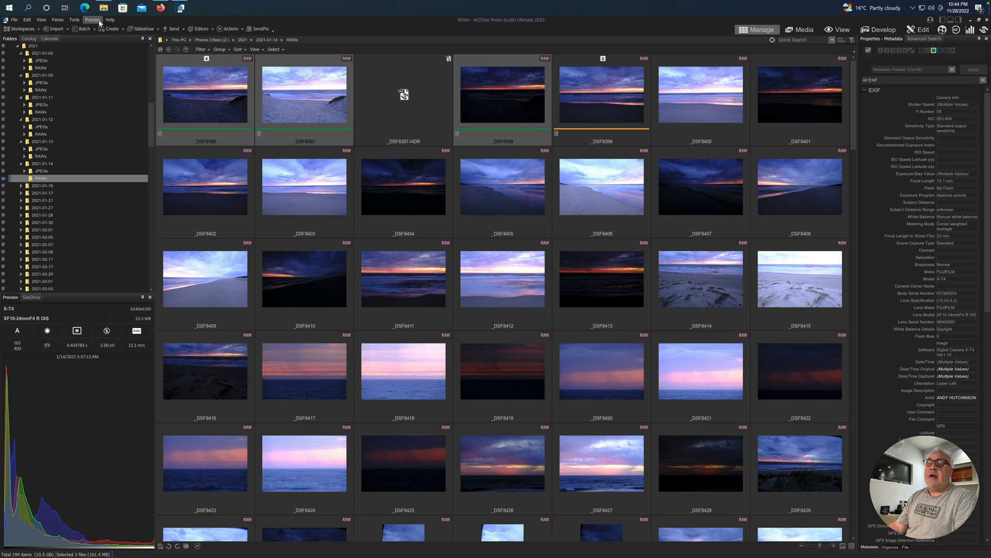
click(92, 20)
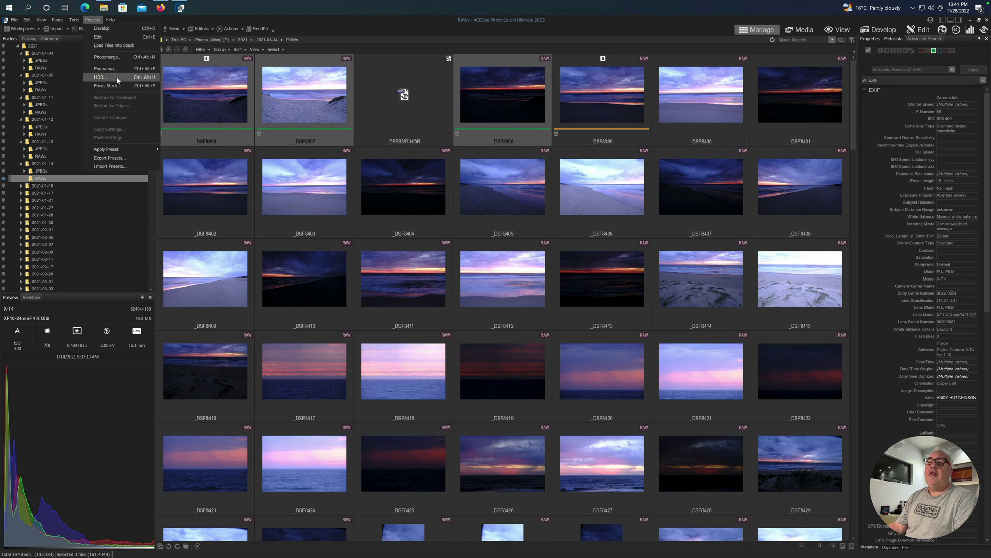
mouse_move(143, 81)
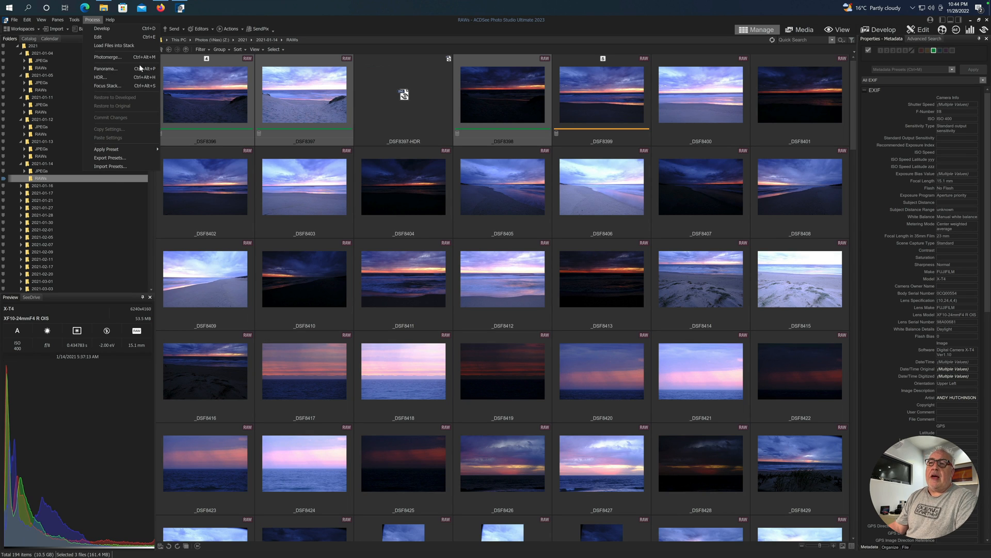
mouse_move(346, 125)
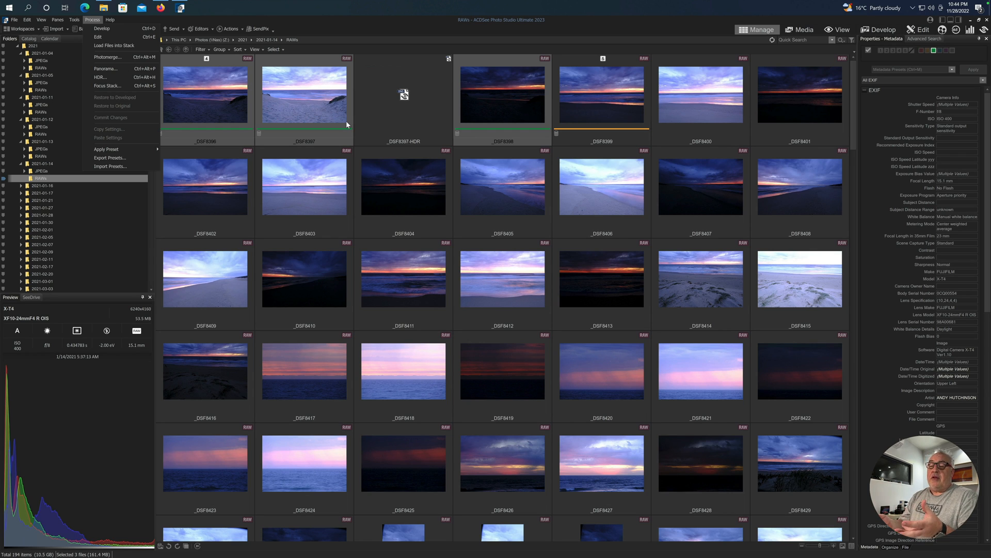
- Develop _DSF8399 and cool its white balance temperature to 5403 K
click(601, 95)
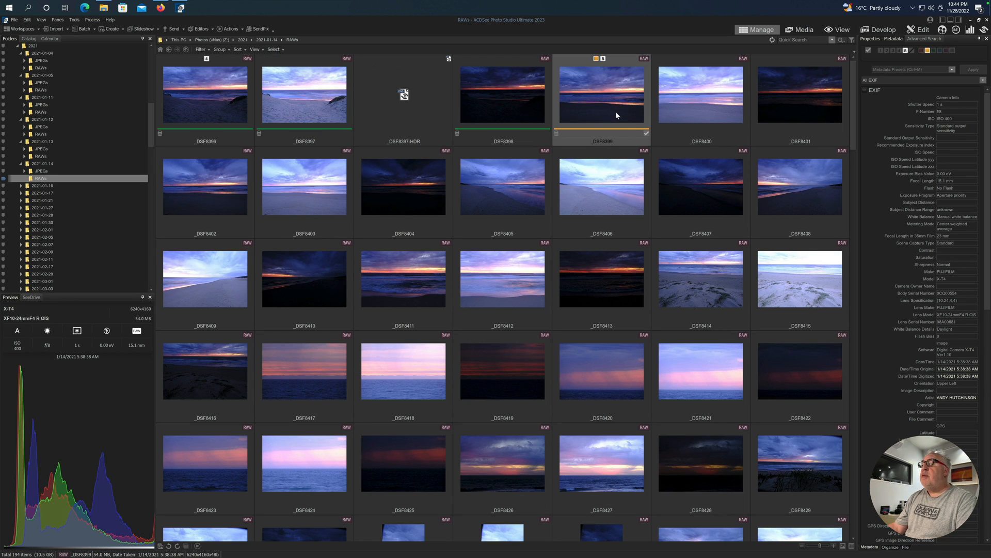
mouse_move(877, 30)
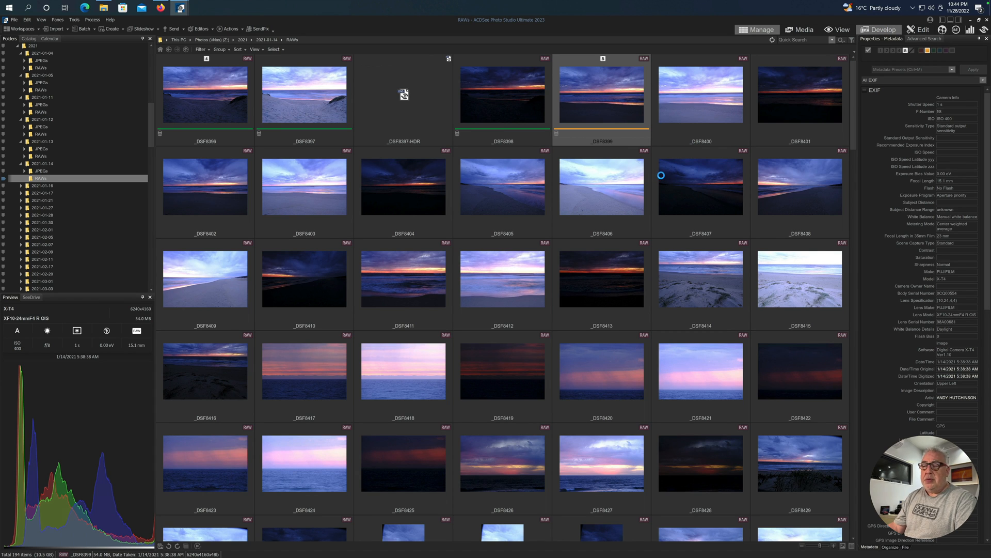
click(882, 30)
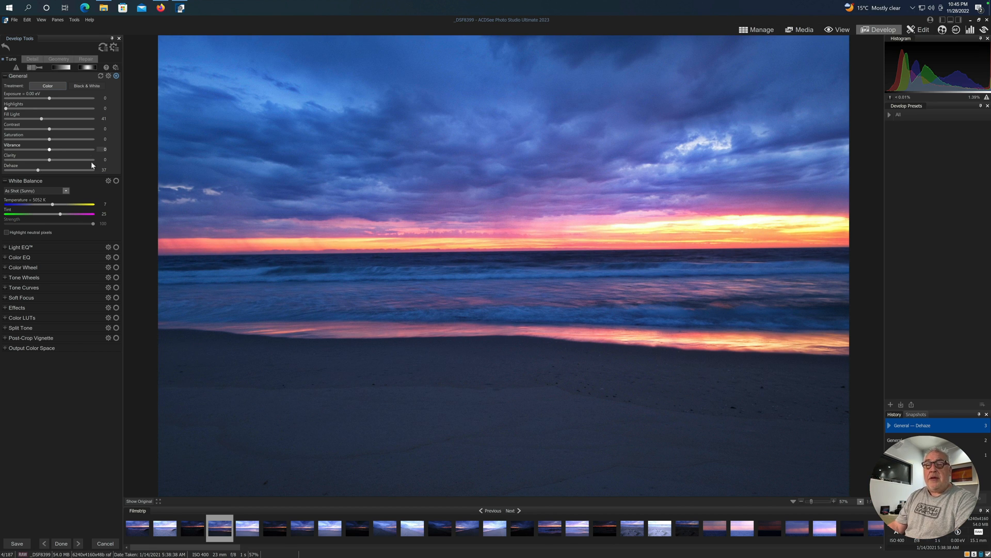
mouse_move(63, 206)
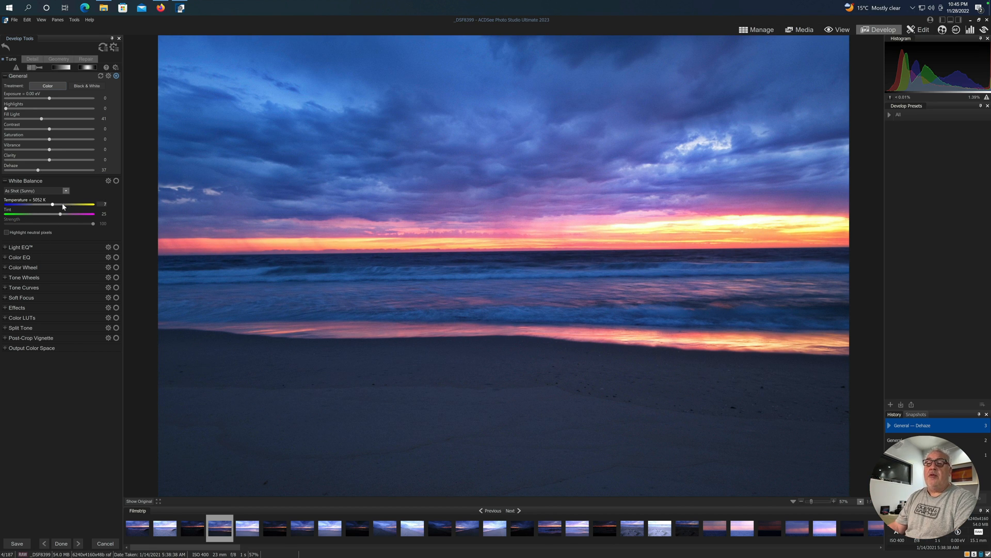
drag(52, 205, 58, 204)
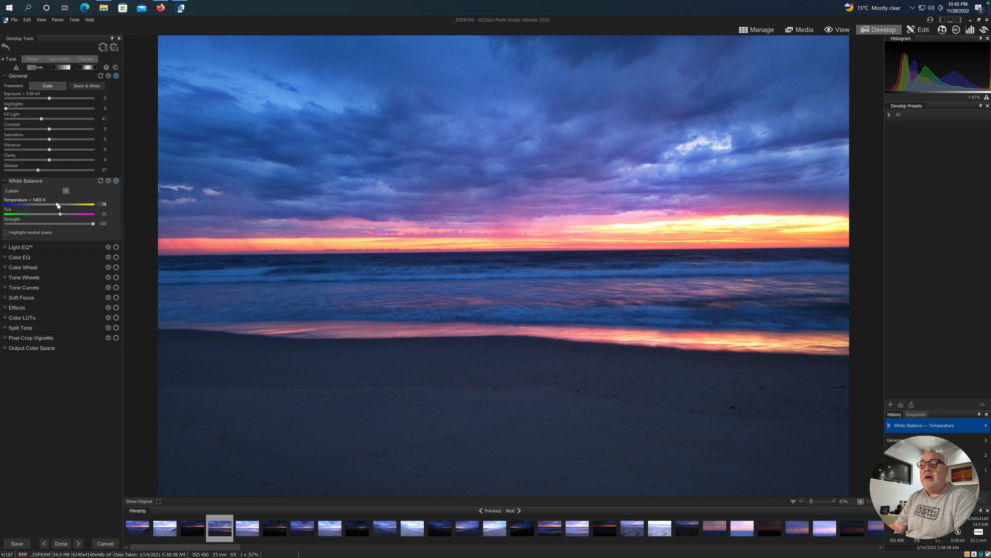
click(26, 180)
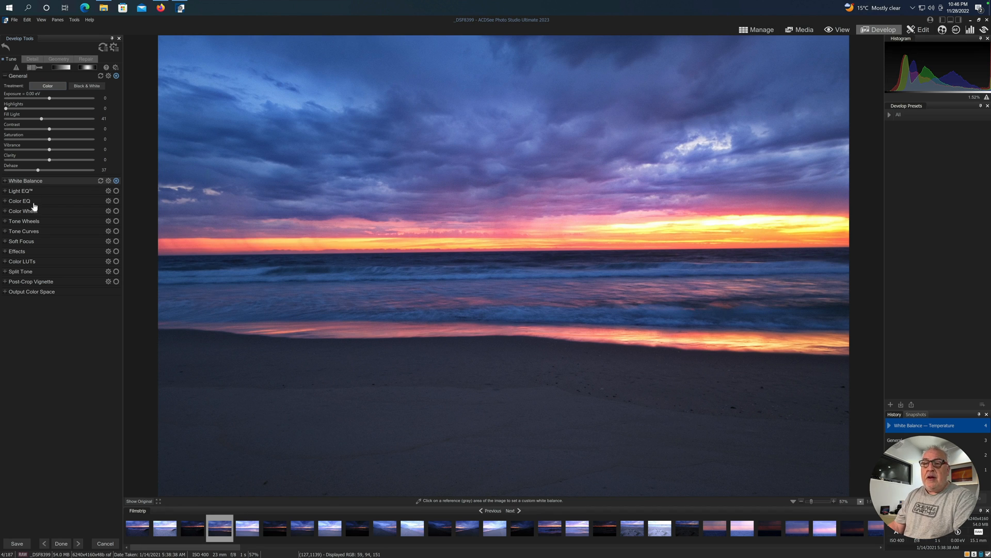
mouse_move(74, 197)
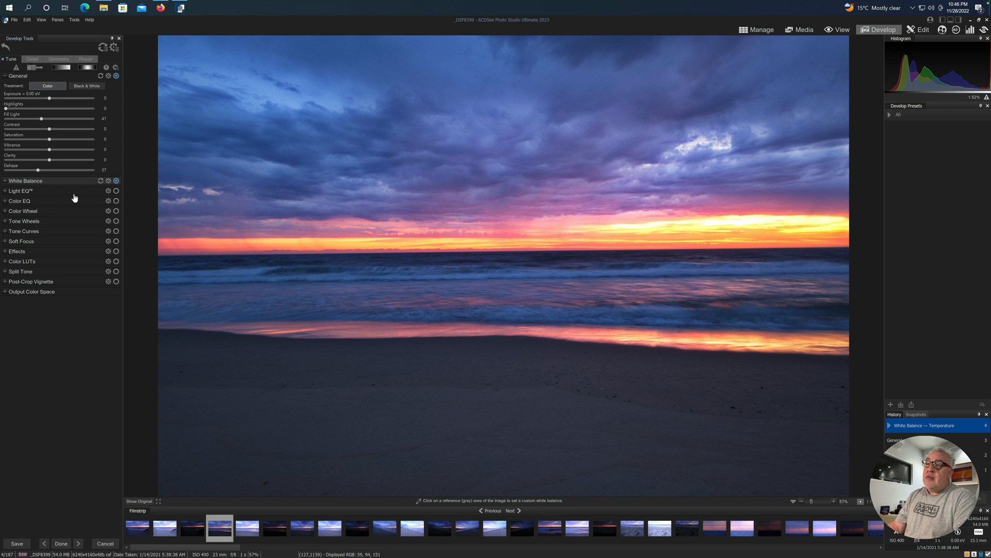
- Expand the Light EQ panel to show its lighting curve
click(21, 190)
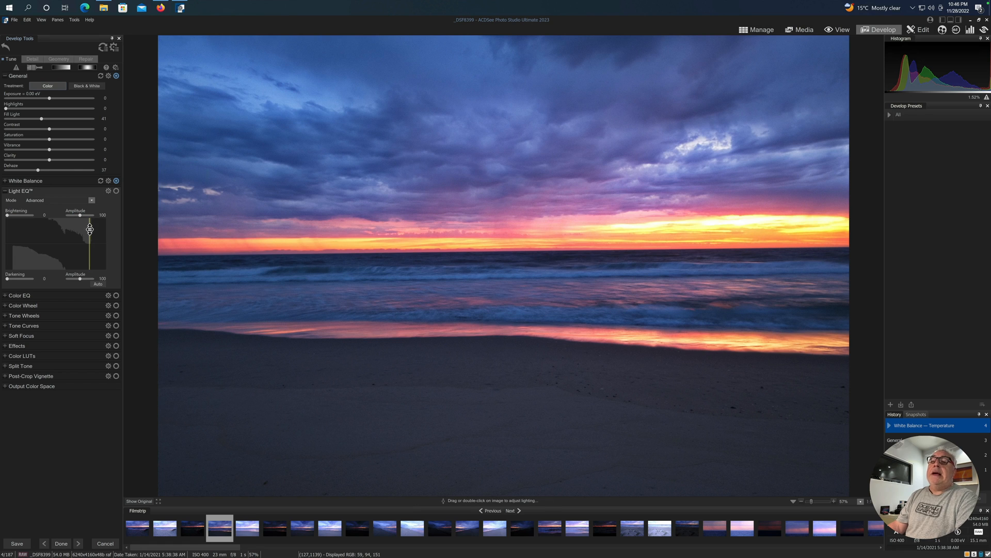
mouse_move(275, 178)
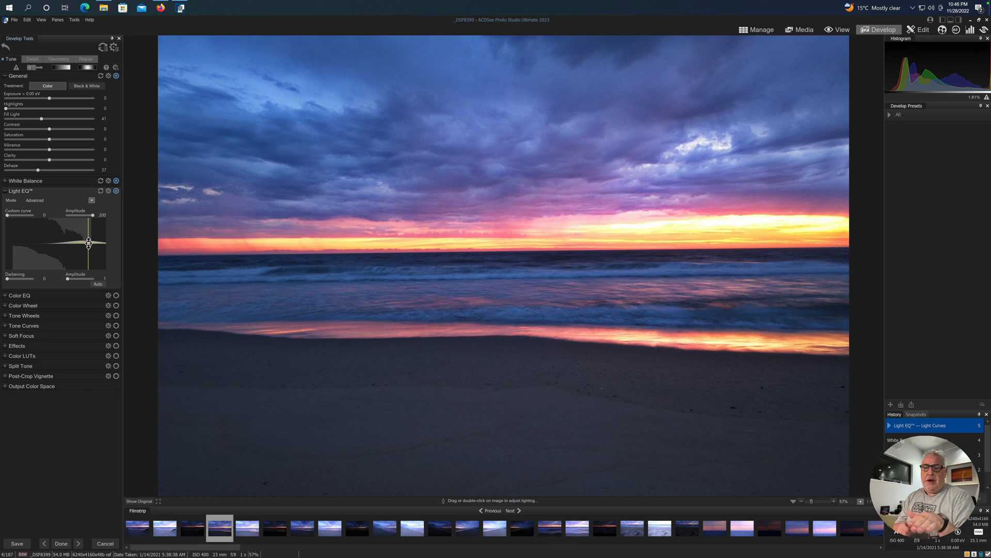
- Reduce Color EQ orange saturation to -41, then collapse Color EQ
click(19, 200)
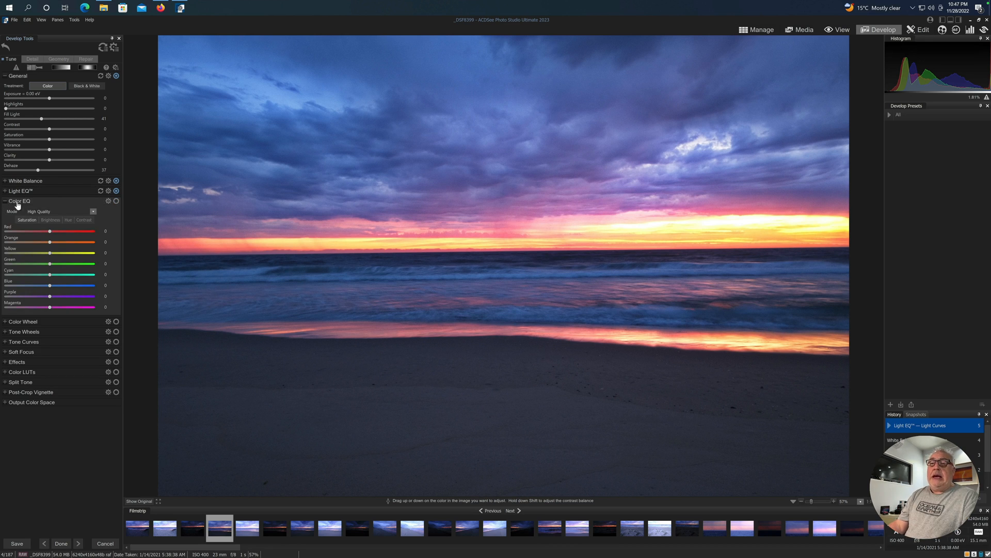
mouse_move(59, 253)
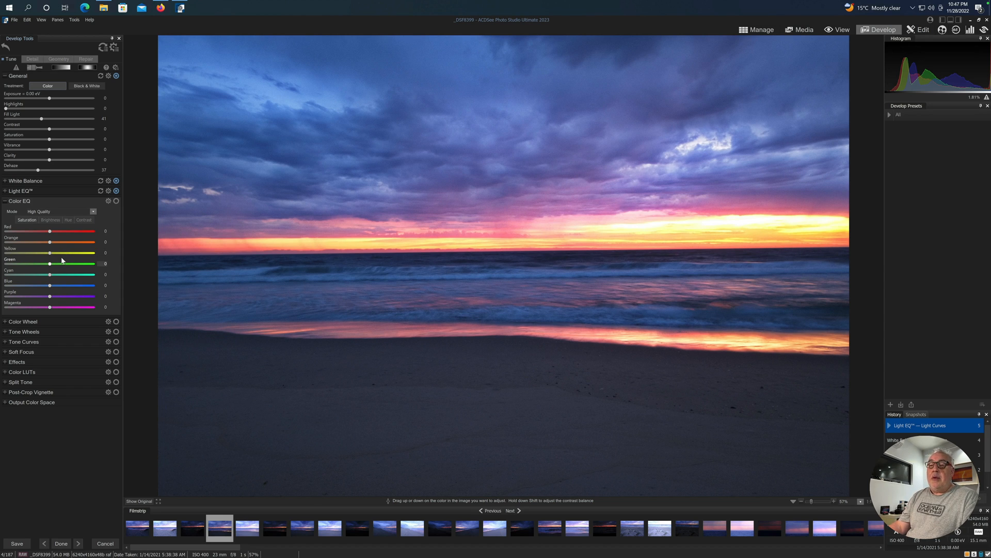
mouse_move(220, 242)
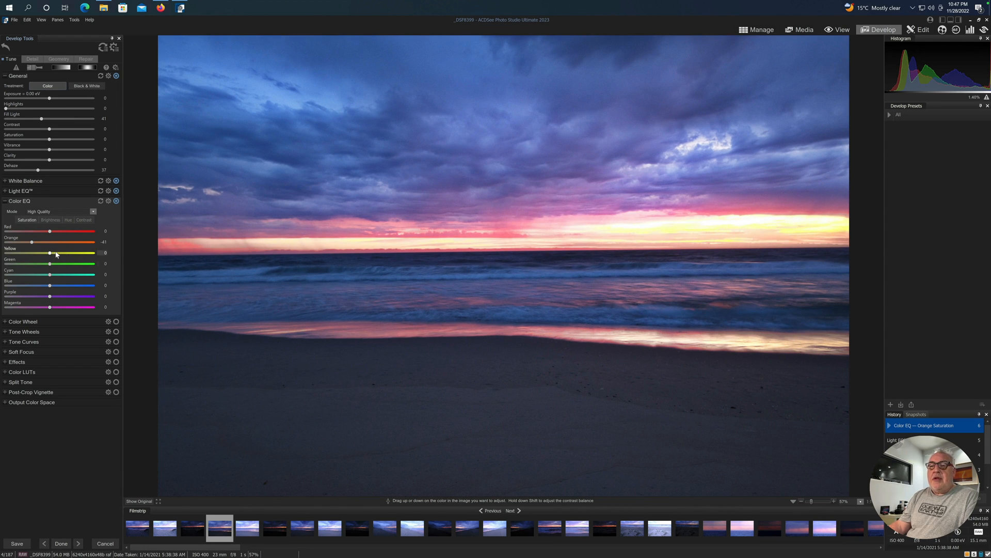
click(19, 201)
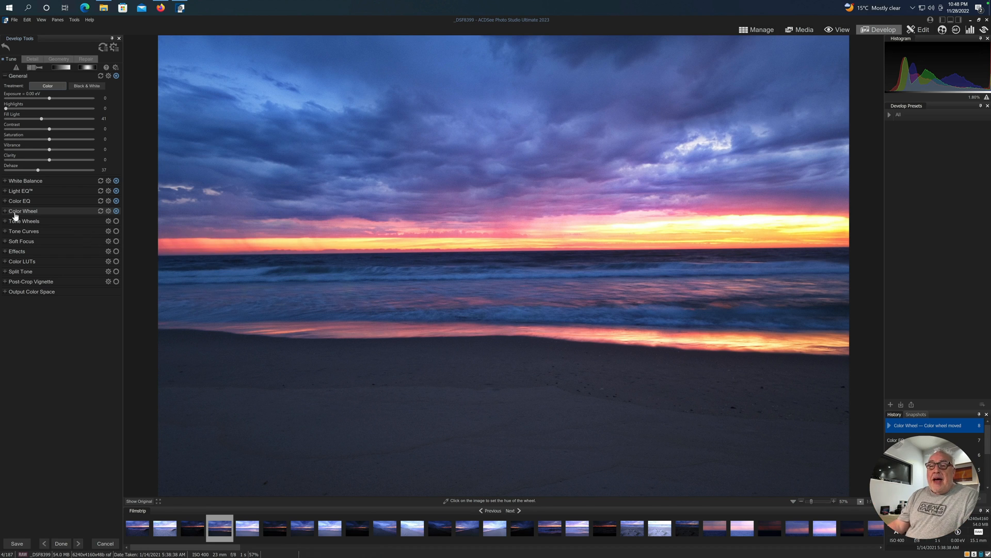
- Shift the Shadows tone wheel under Color Wheel, then collapse Tone Wheels
click(23, 211)
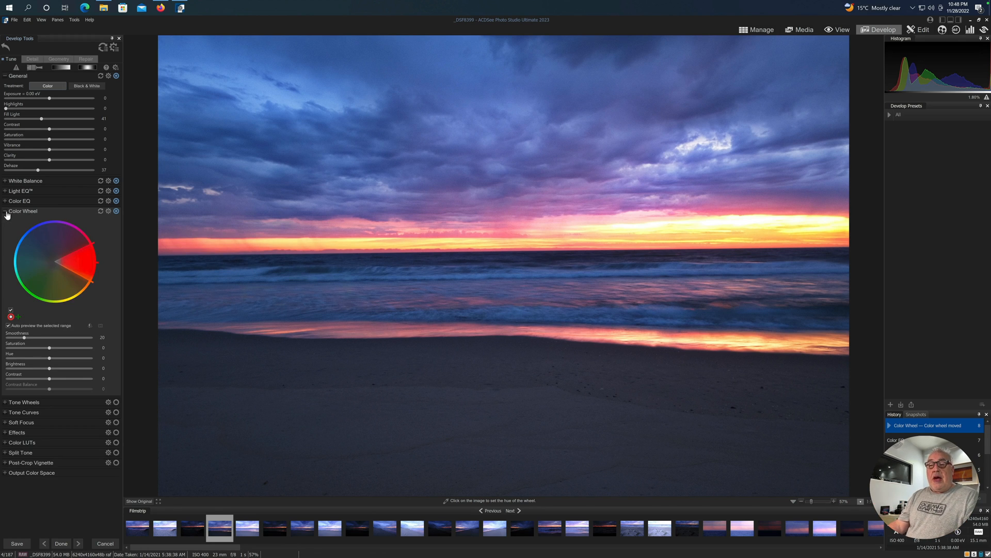
click(25, 402)
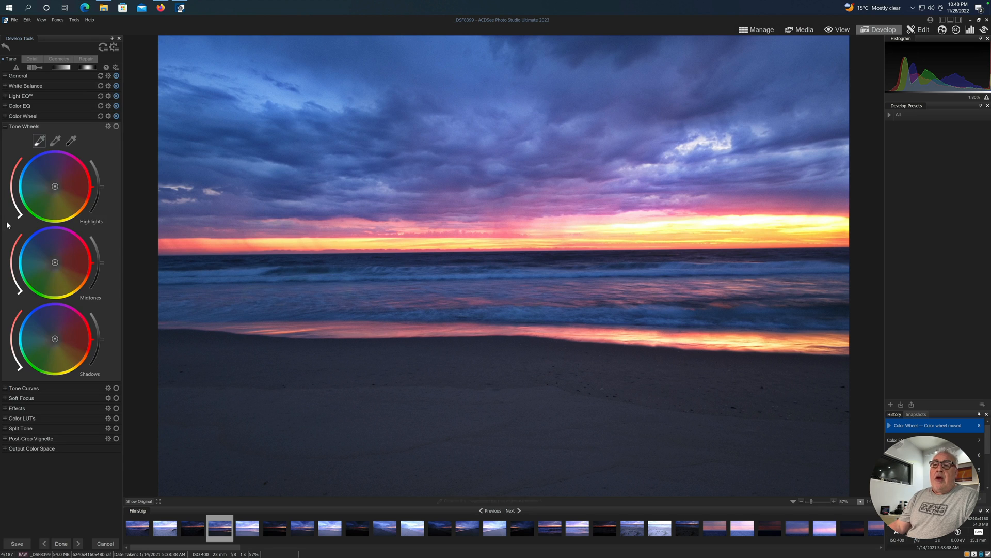
mouse_move(75, 347)
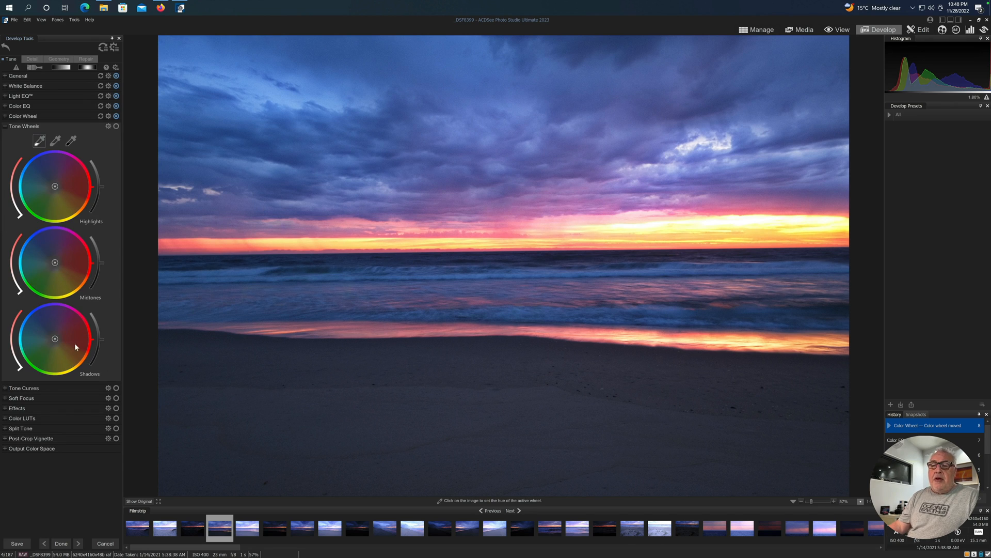
mouse_move(54, 340)
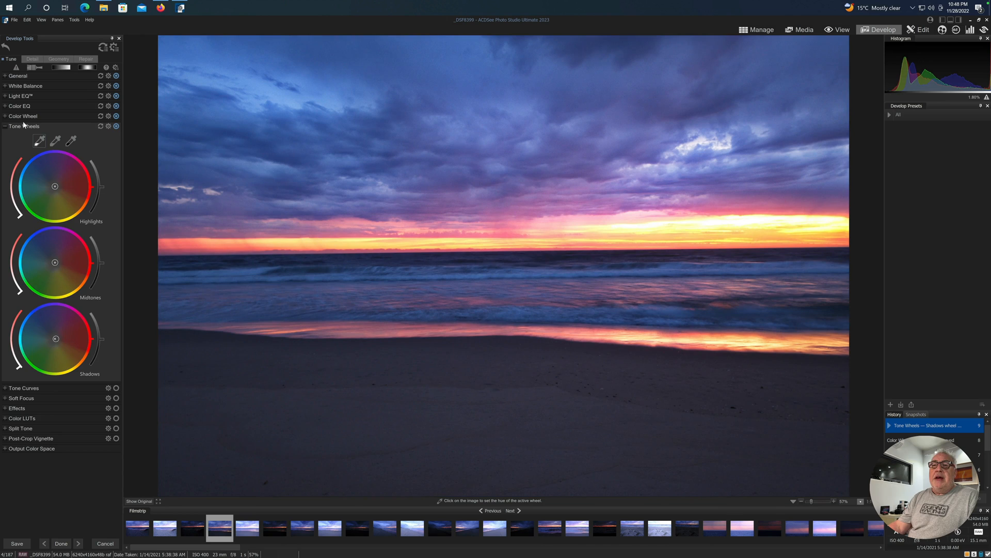
click(5, 126)
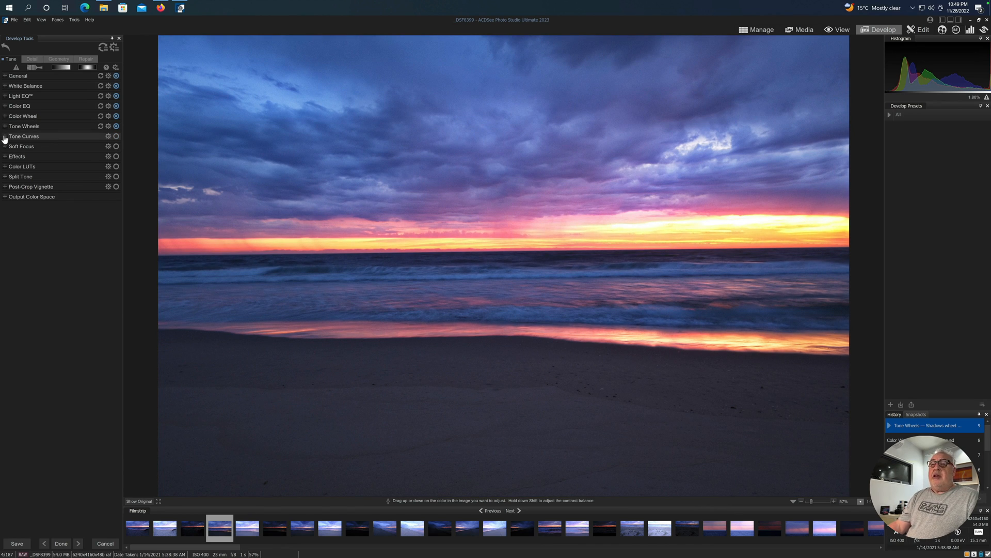
- Raise the upper RGB tone curve to brighten the sunset, then collapse Tone Curves
click(24, 136)
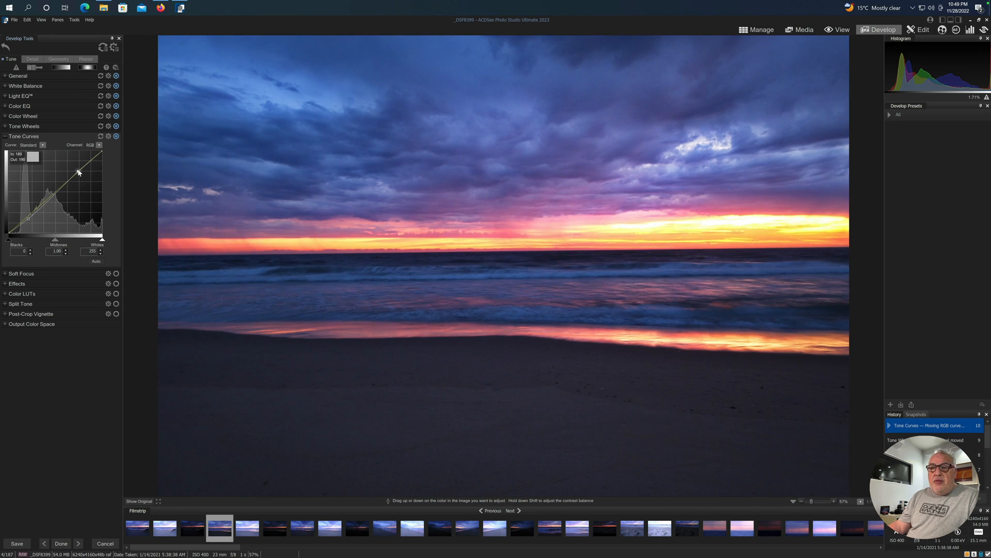
drag(78, 172, 78, 169)
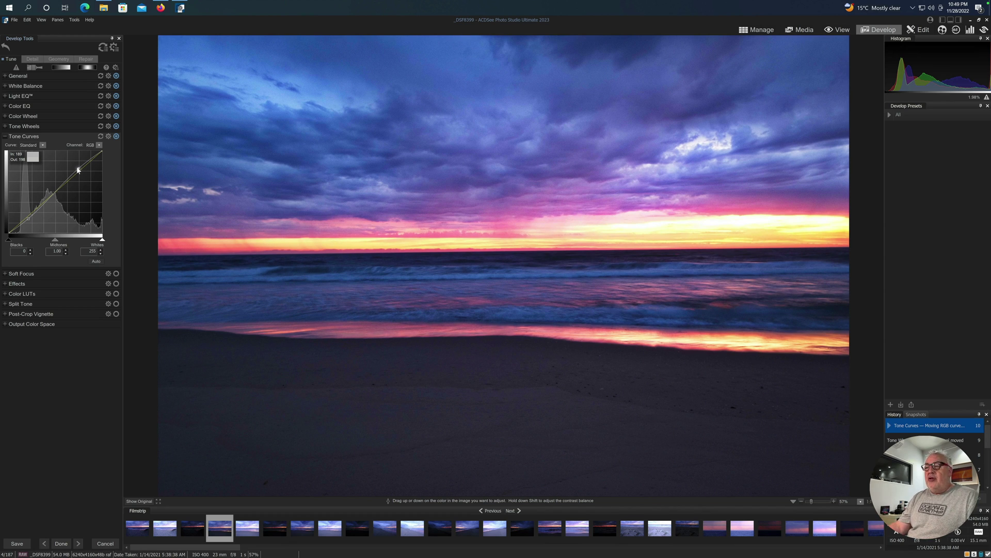
click(24, 135)
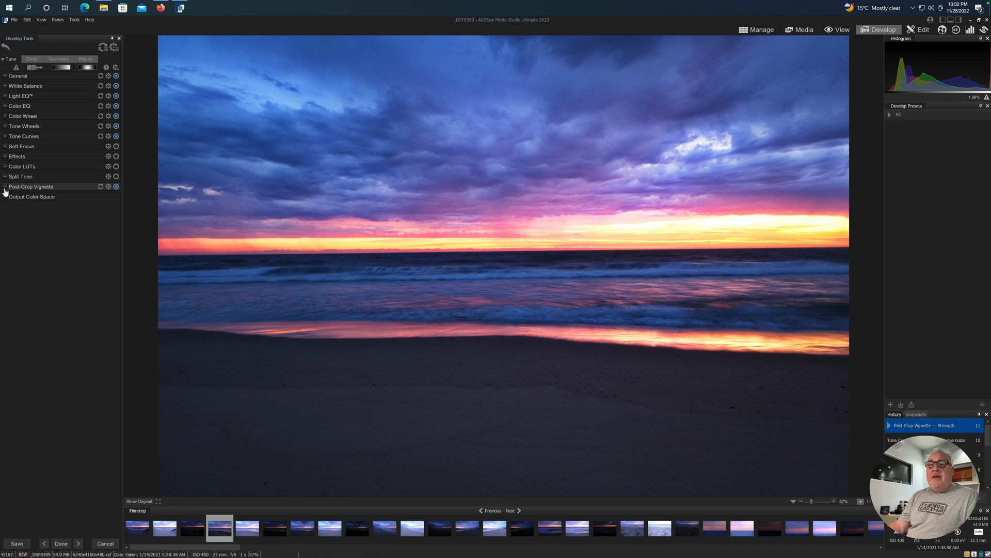
- Expand Post-Crop Vignette and set its strength to -10
click(30, 186)
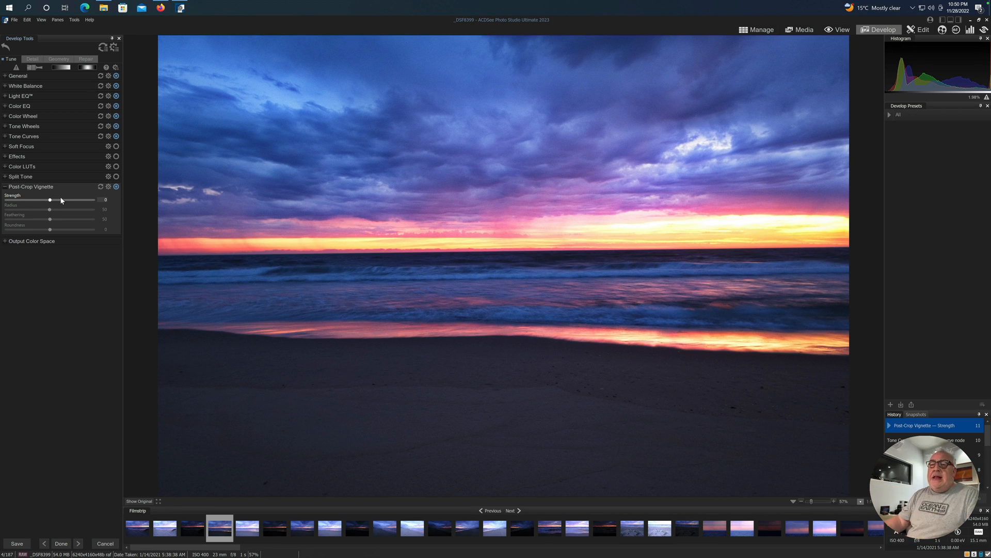
drag(51, 200, 44, 200)
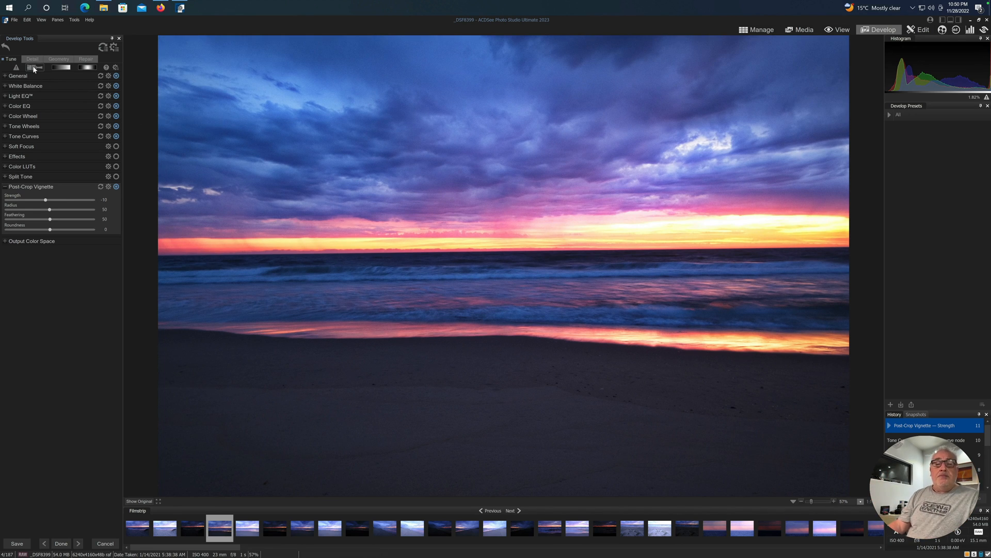
- Activate the Develop Brush without painting, then show the Detail sharpening and noise reduction controls
click(36, 68)
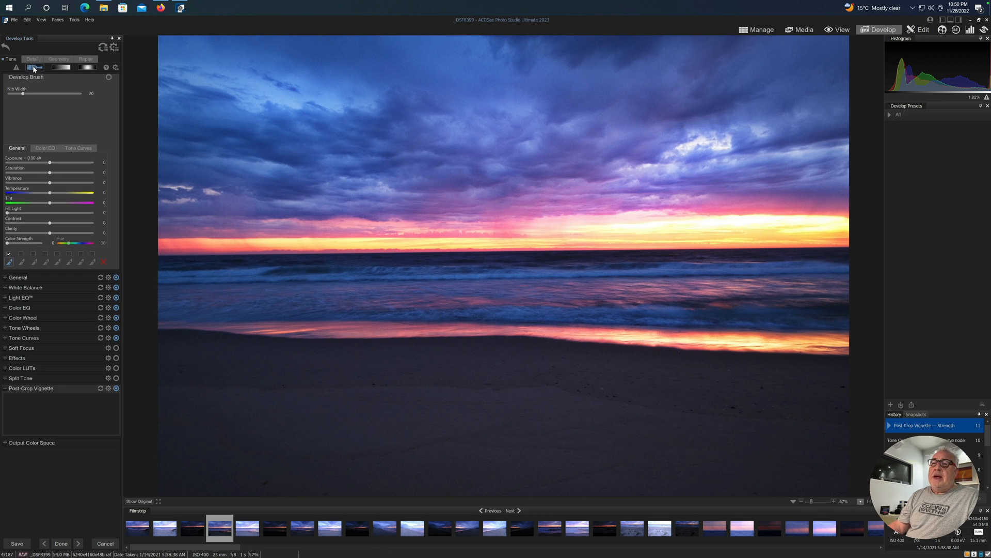
click(34, 67)
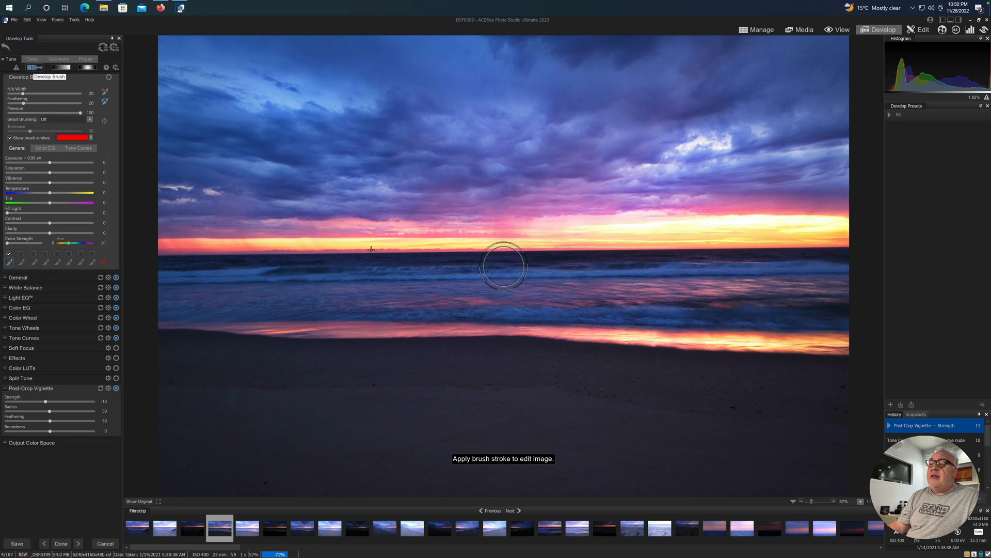
mouse_move(415, 229)
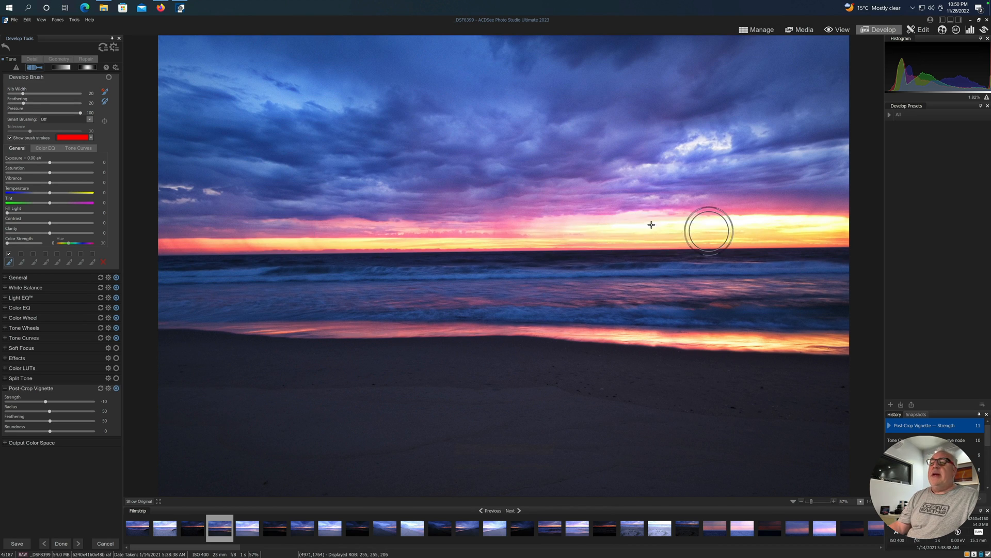
click(31, 59)
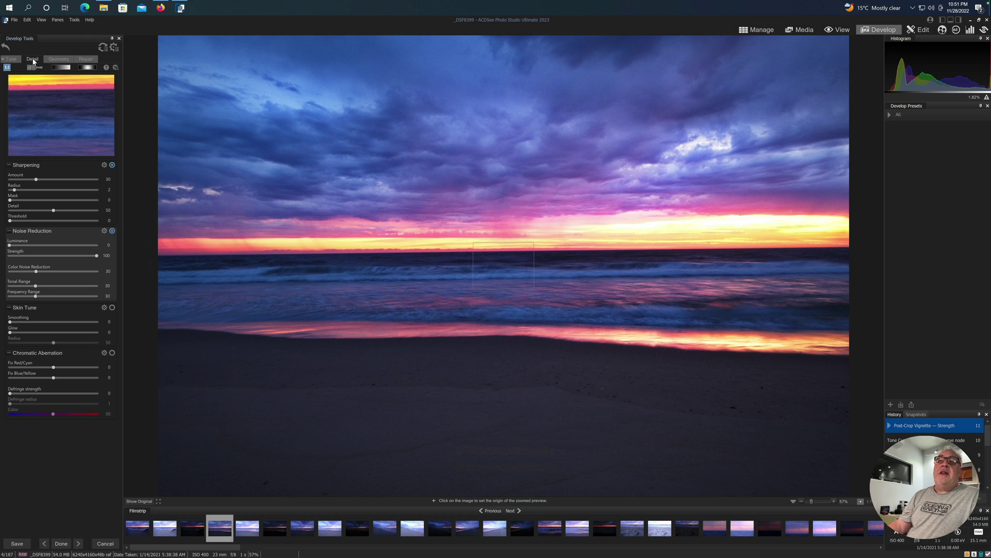
- Set luminance noise reduction on _DSF8399 to 42 in the Detail settings
click(9, 59)
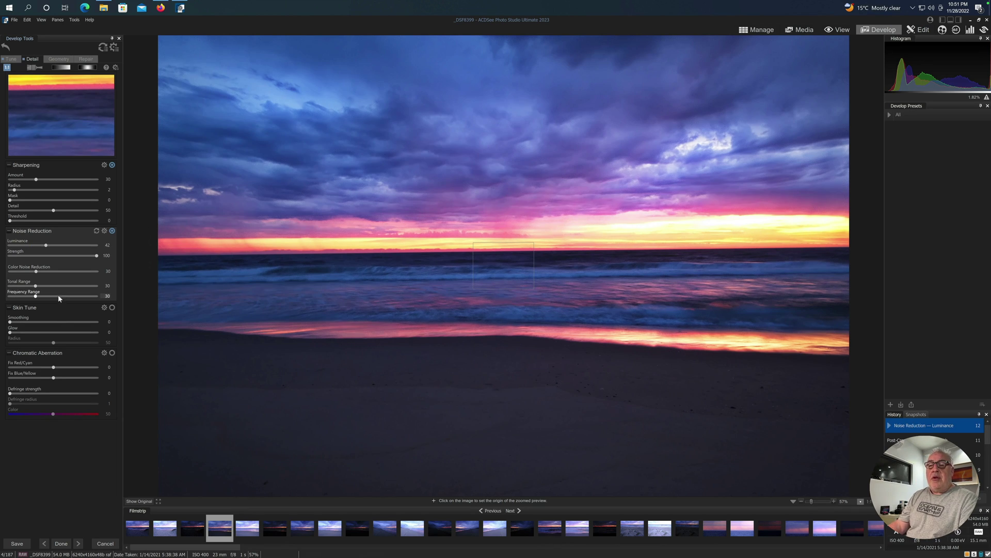
mouse_move(31, 177)
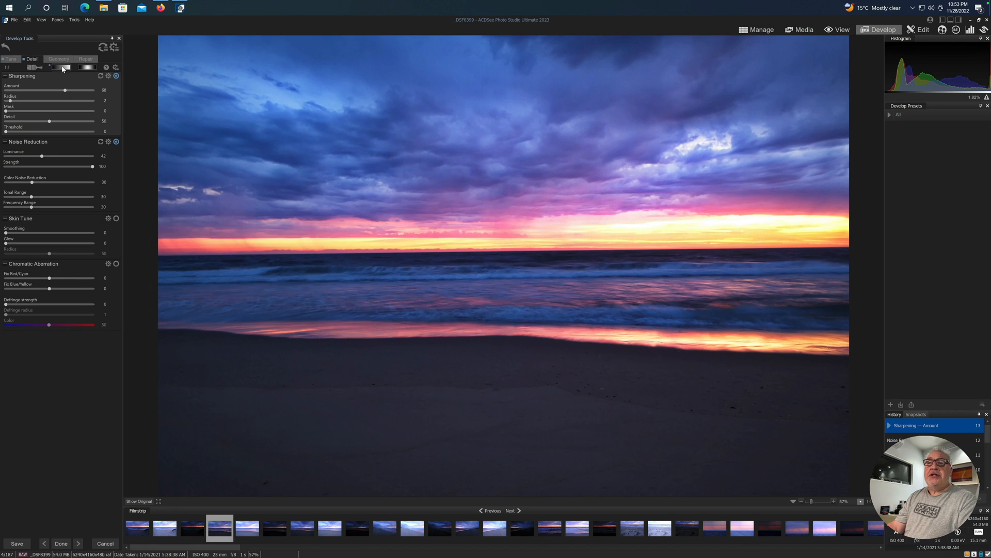
- Try the linear and radial gradient filters without keeping one, then enable lens correction
click(88, 68)
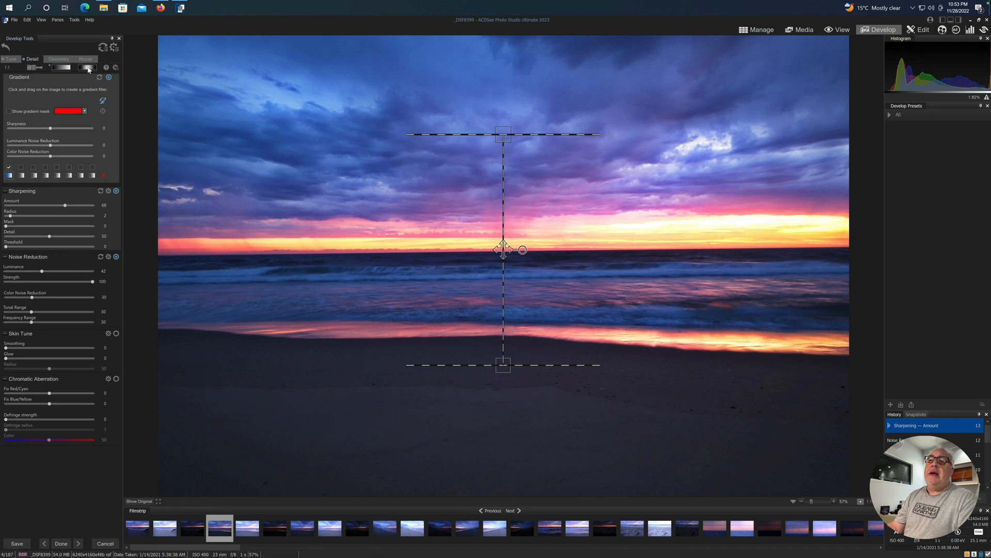
click(88, 68)
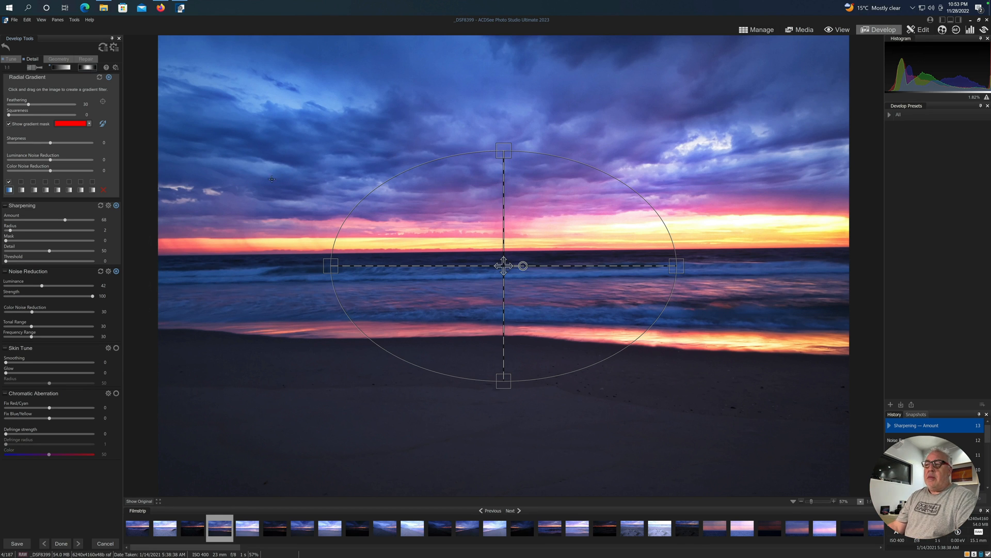
mouse_move(504, 266)
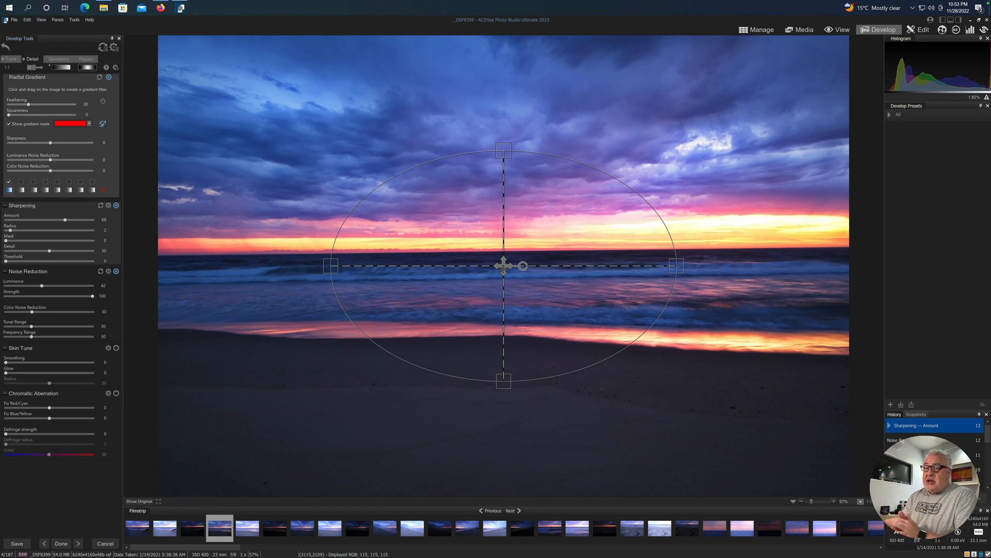
click(58, 59)
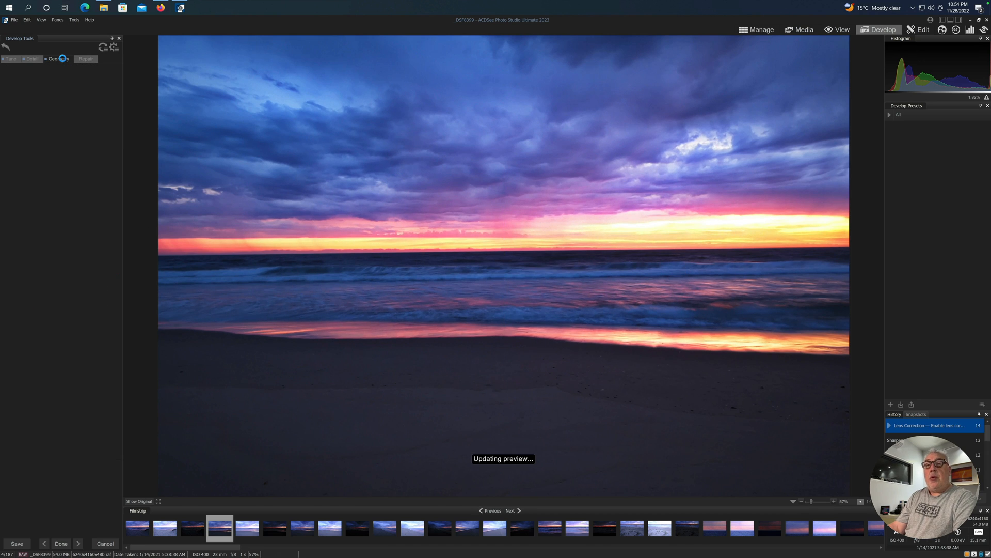
- Review the Geometry lens correction and crop settings, then show the Repair healing and cloning tools
click(58, 58)
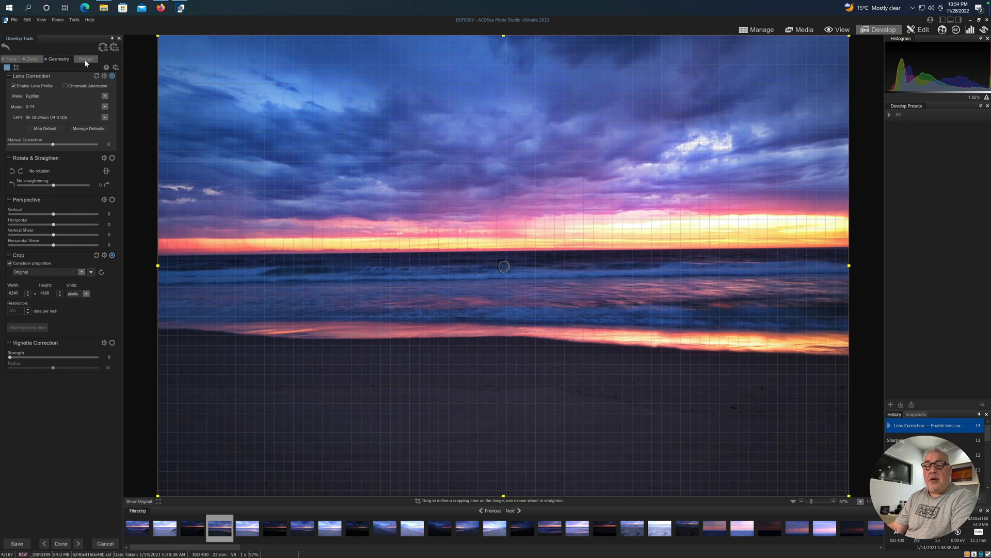
click(85, 59)
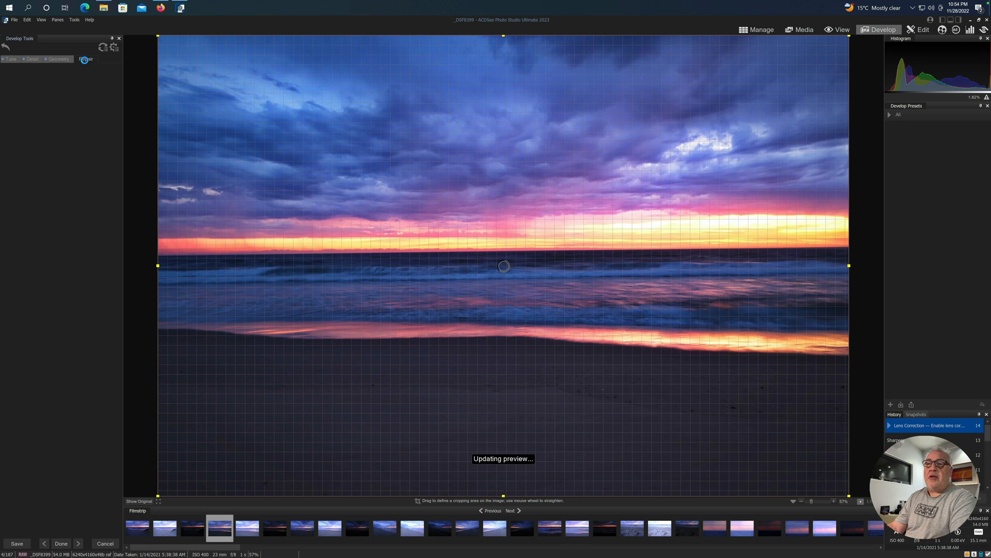
mouse_move(299, 163)
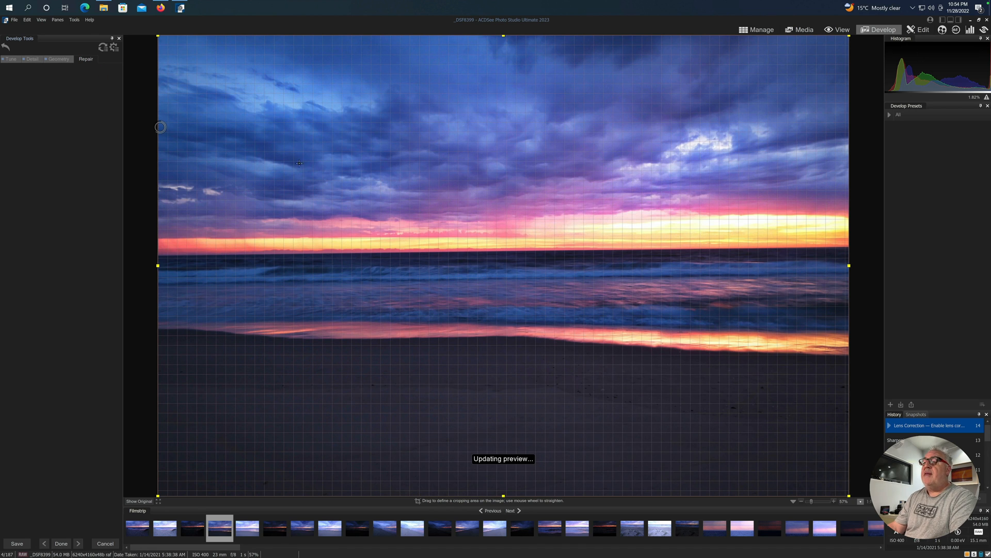
click(85, 59)
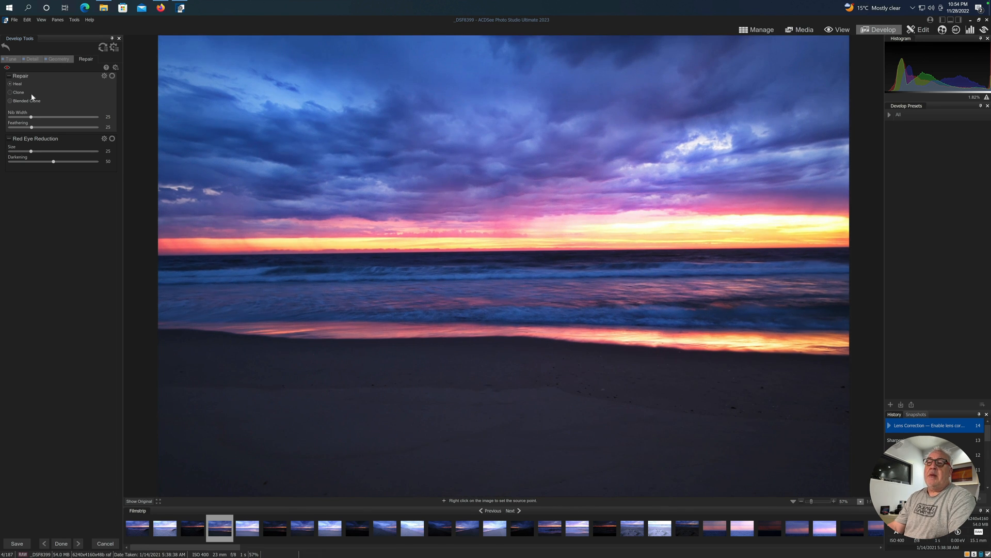
mouse_move(506, 146)
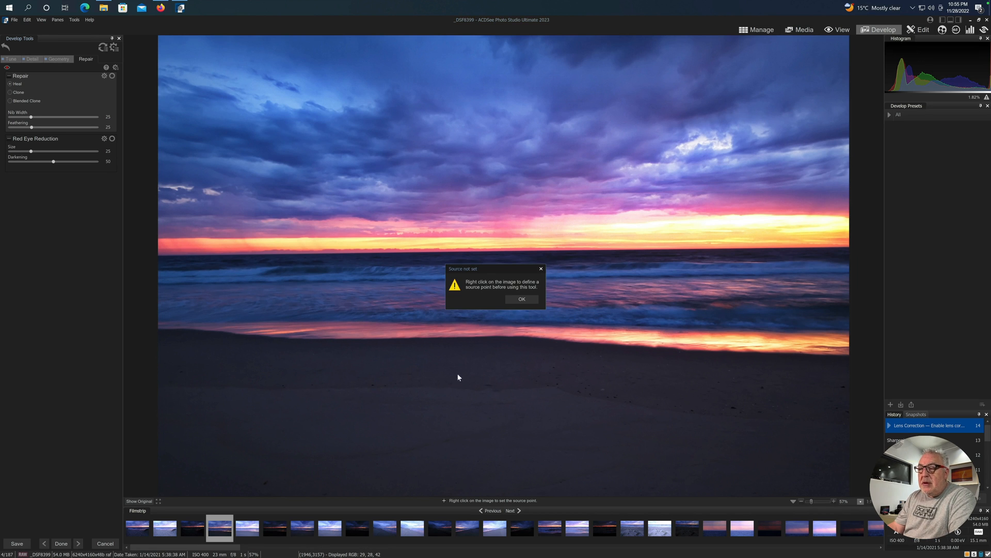
- Dismiss the 'Source not set' warning, heal spots on the dark sand, and return to Tune
click(521, 299)
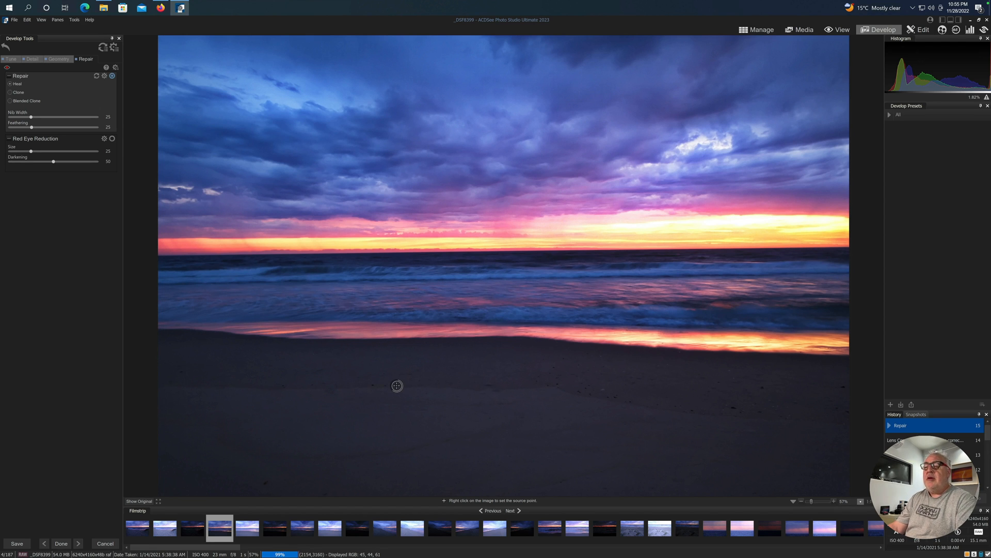
mouse_move(312, 380)
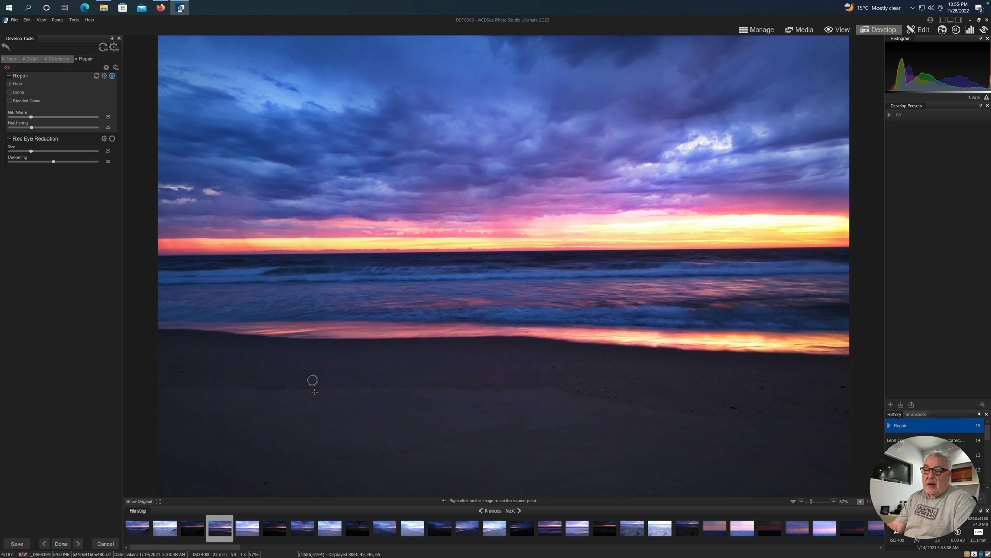
mouse_move(322, 386)
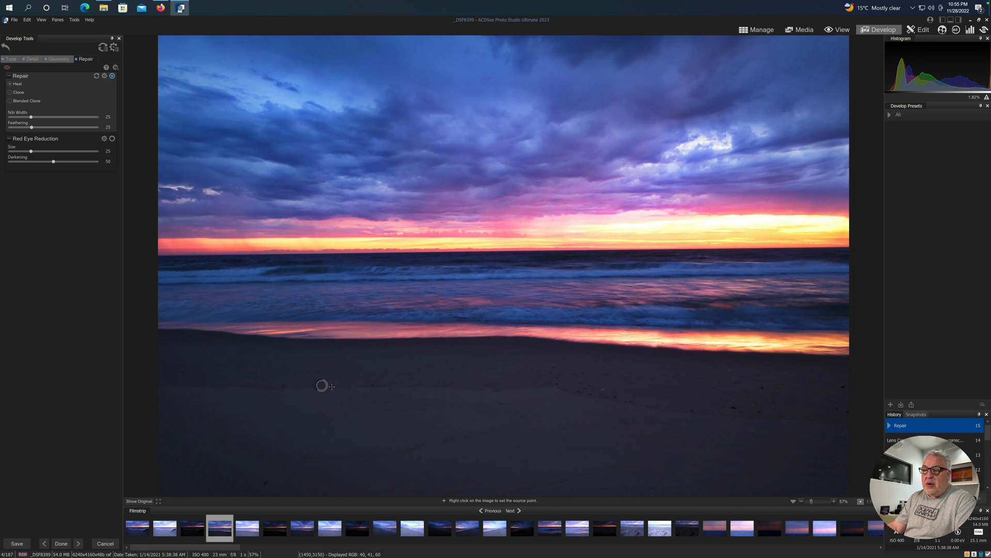
click(322, 386)
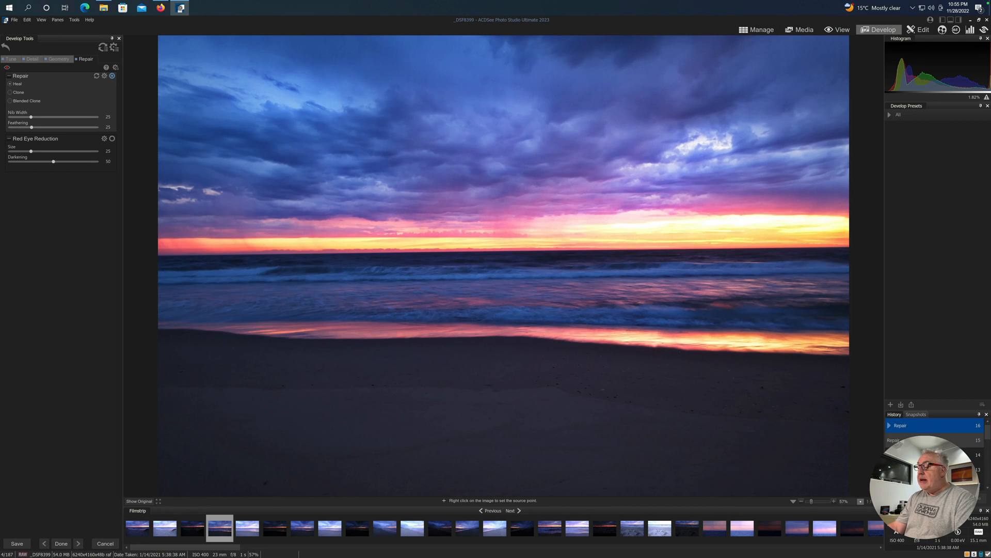
click(11, 58)
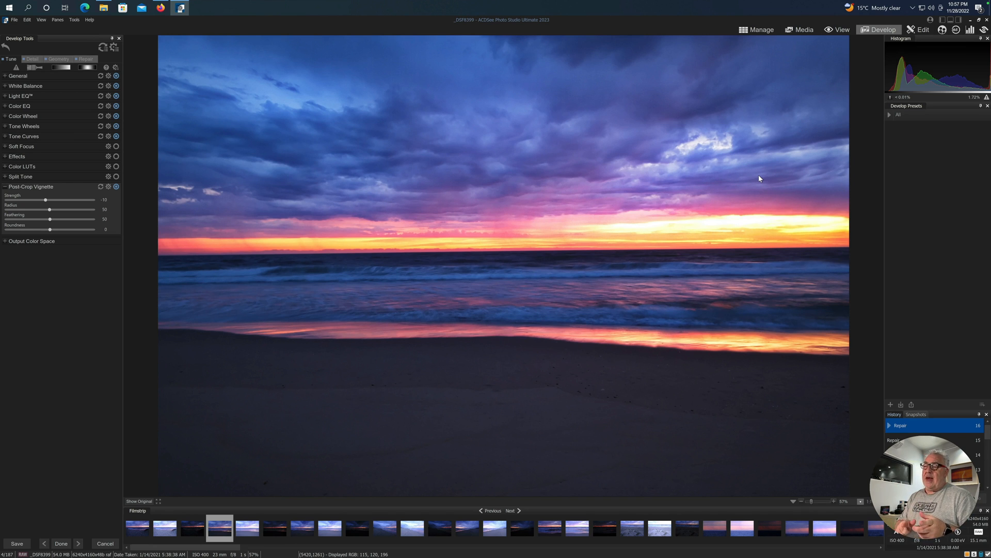
mouse_move(923, 30)
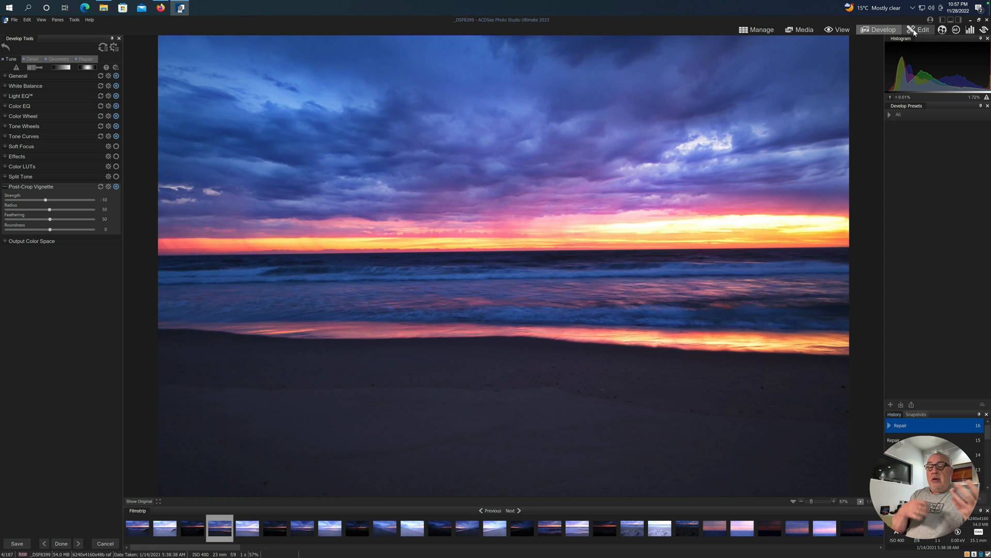
- Move the developed _DSF8399 photo from Develop into Edit mode
click(923, 30)
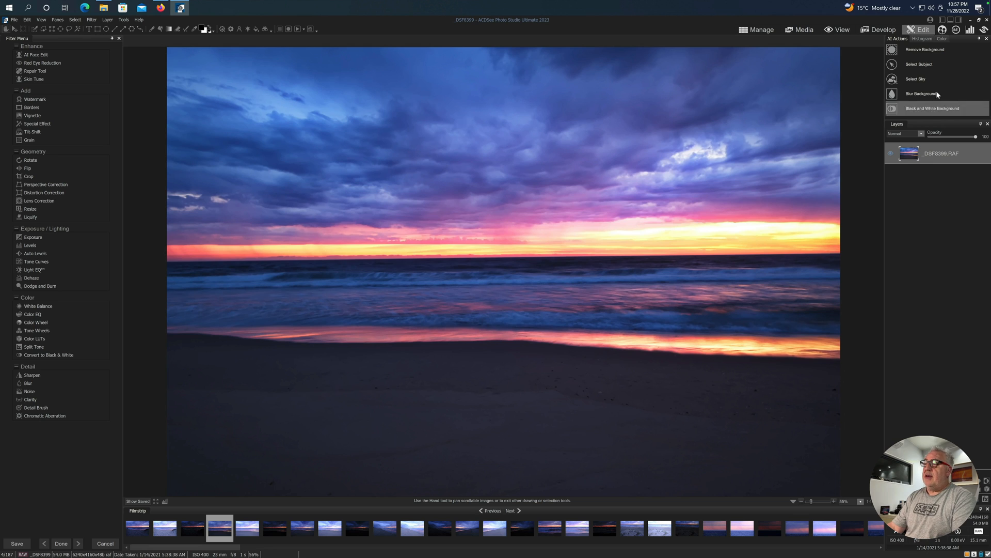
mouse_move(919, 64)
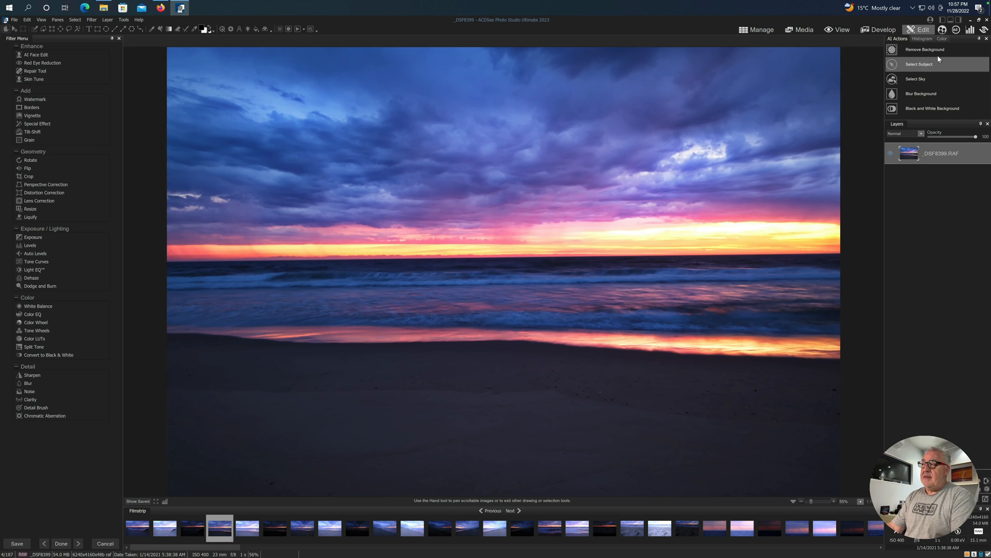
mouse_move(938, 75)
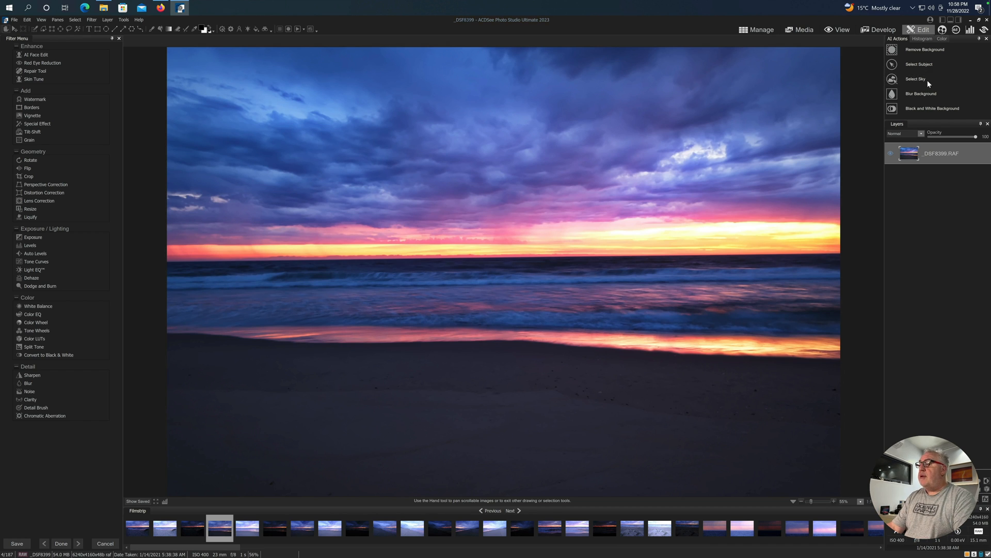
- Run the AI Select Sky action to select the sky above the horizon
click(916, 78)
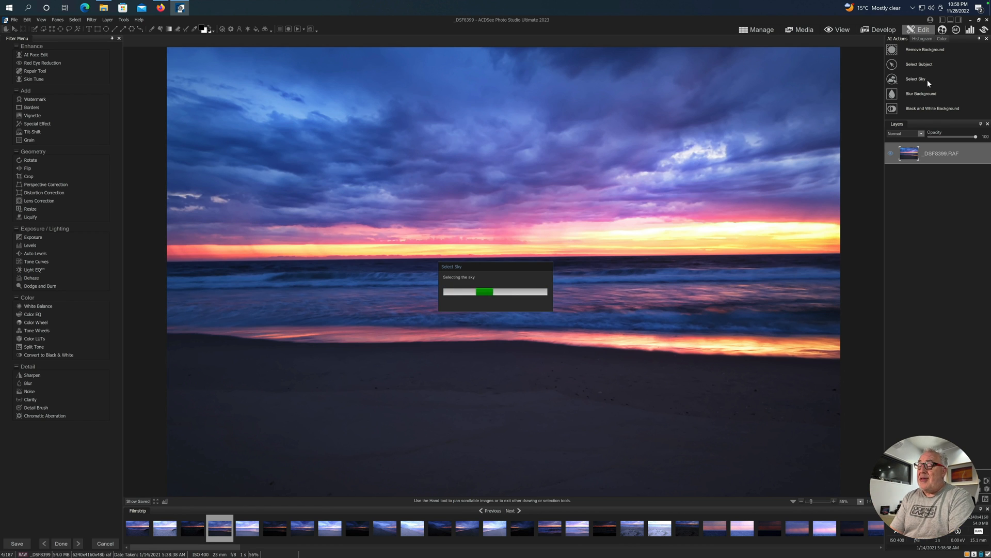
click(916, 78)
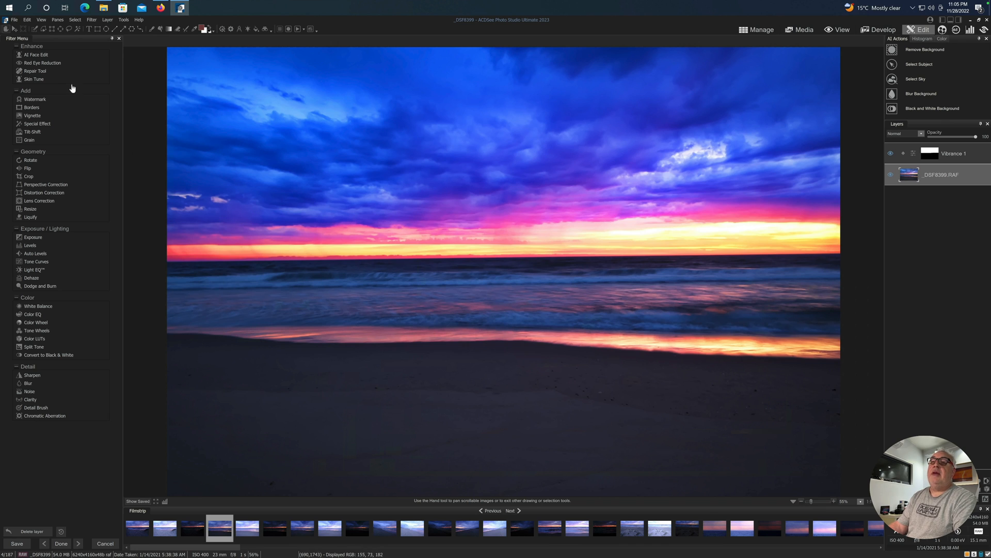
mouse_move(37, 124)
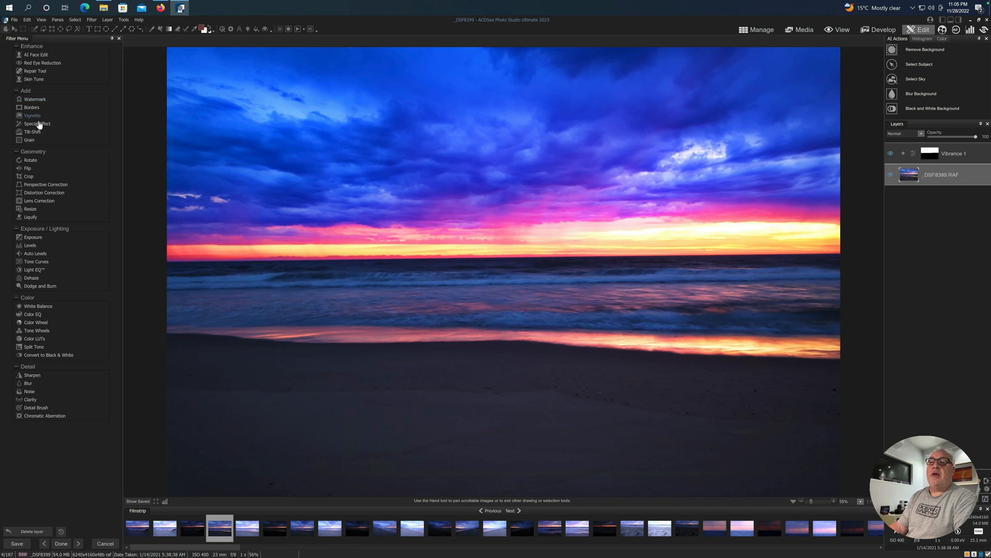
mouse_move(39, 136)
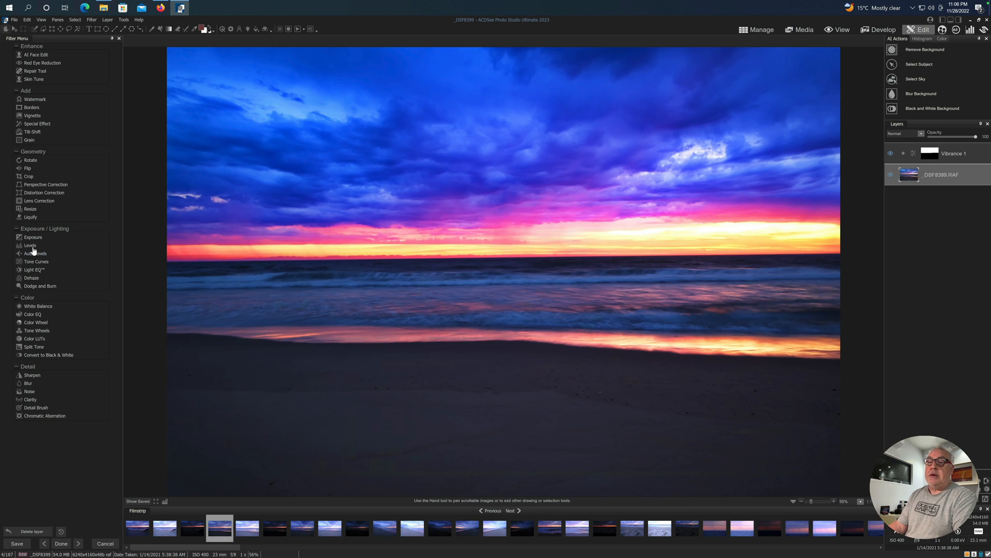
mouse_move(38, 306)
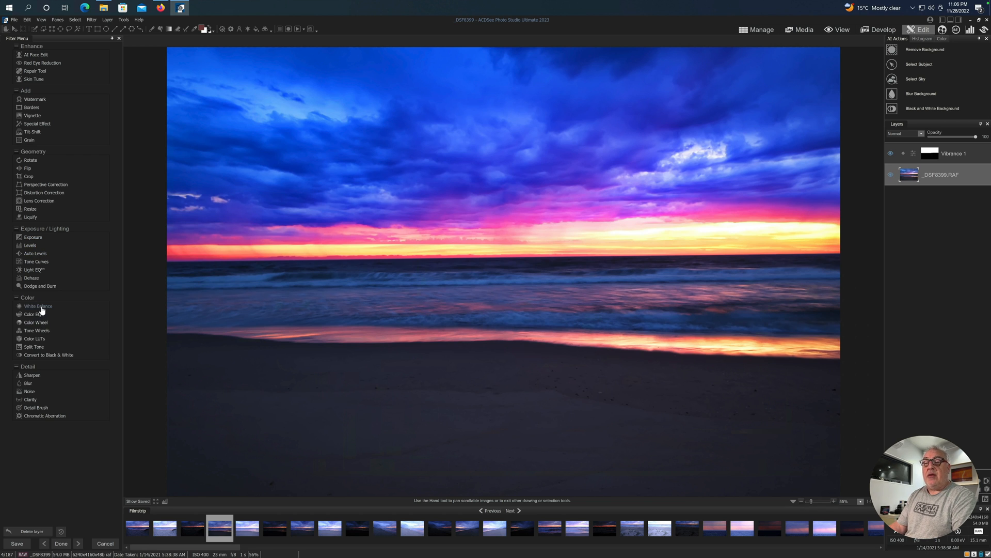
mouse_move(33, 374)
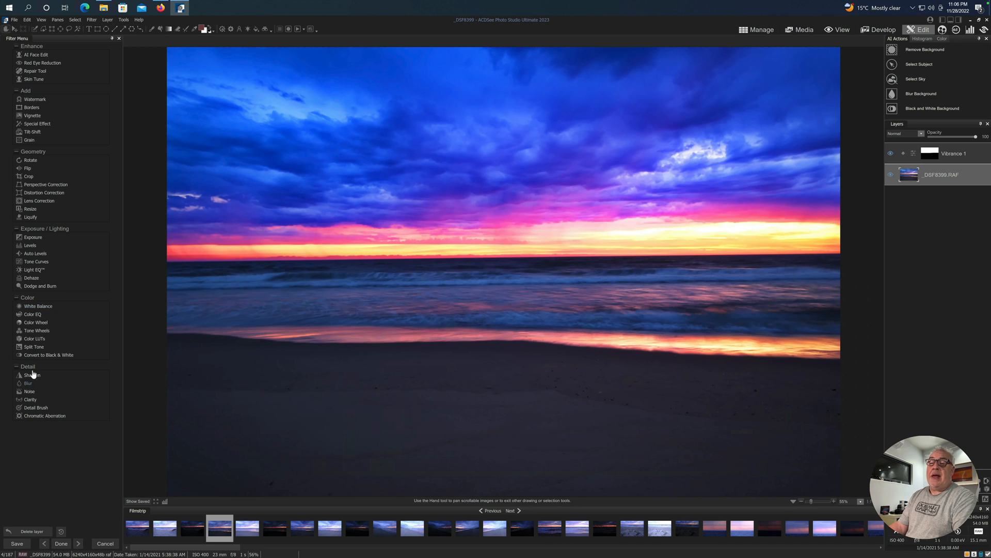
mouse_move(206, 398)
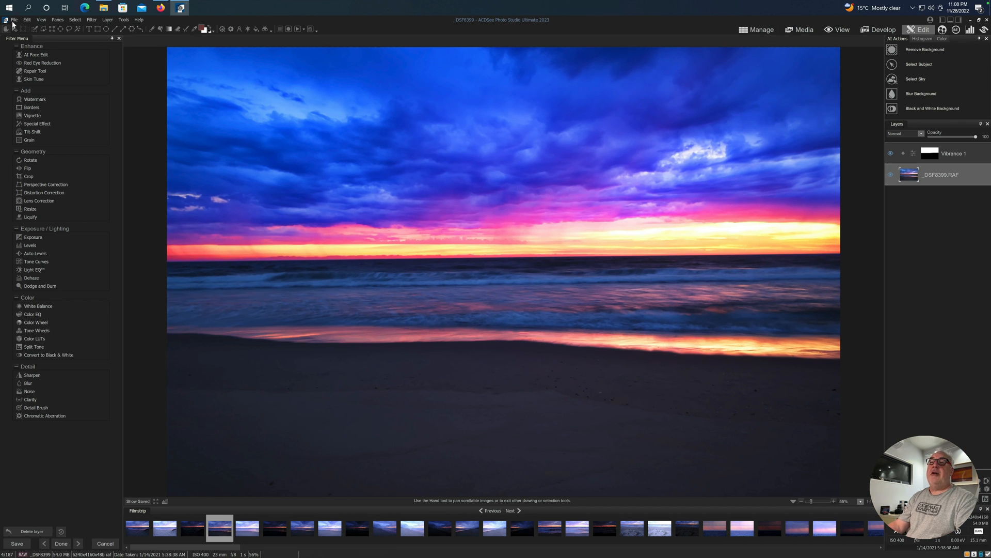
- Start Save As and set the save type to TIFF for _DSF8399.tif
click(17, 544)
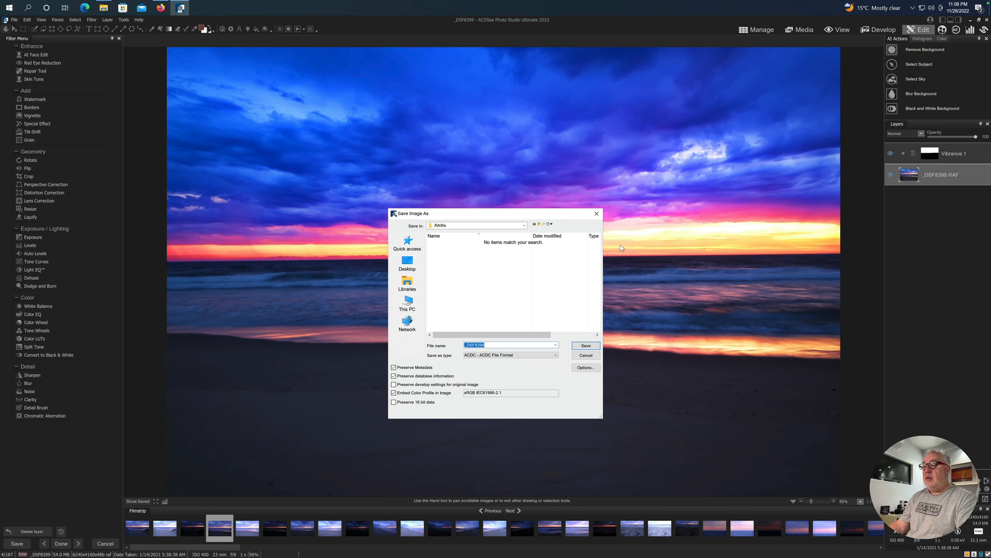
click(510, 355)
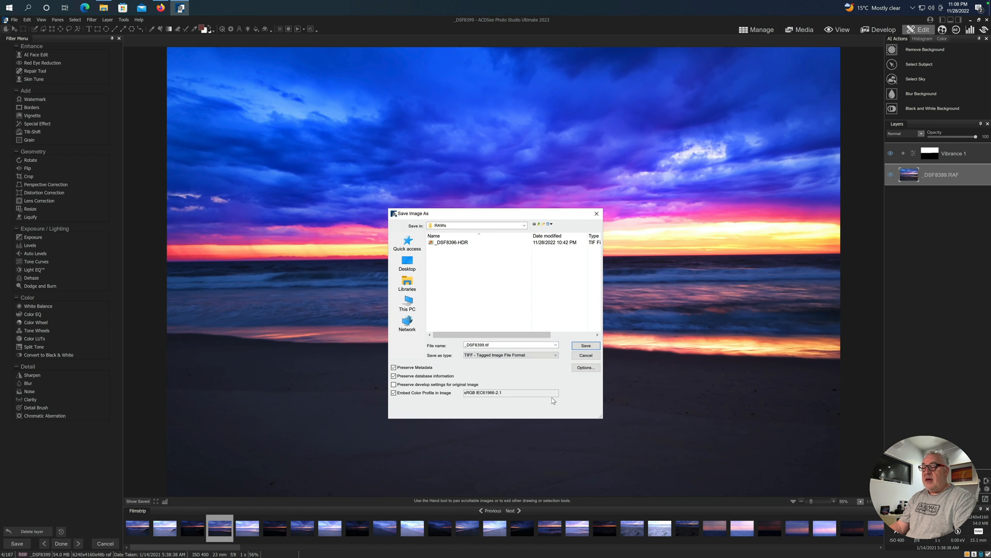
mouse_move(561, 374)
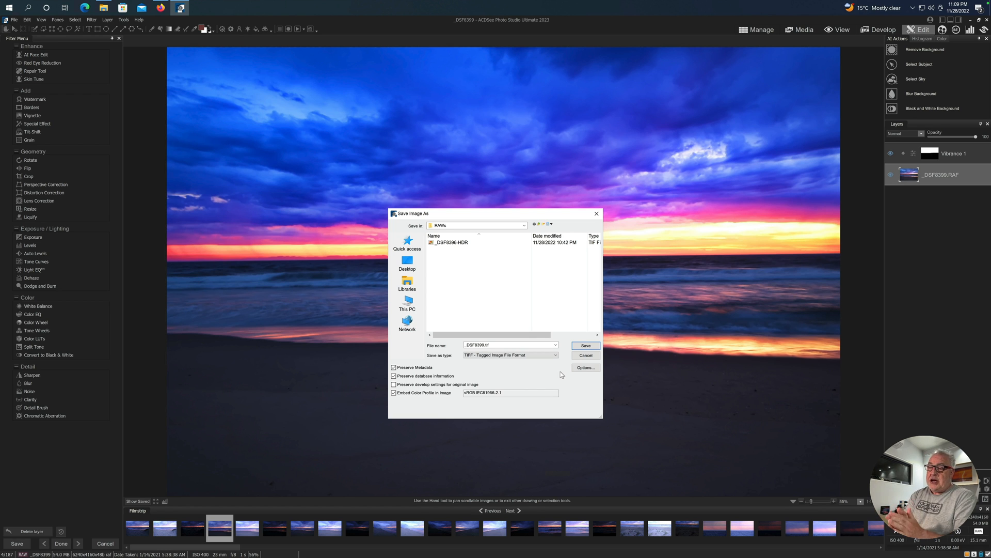
mouse_move(570, 358)
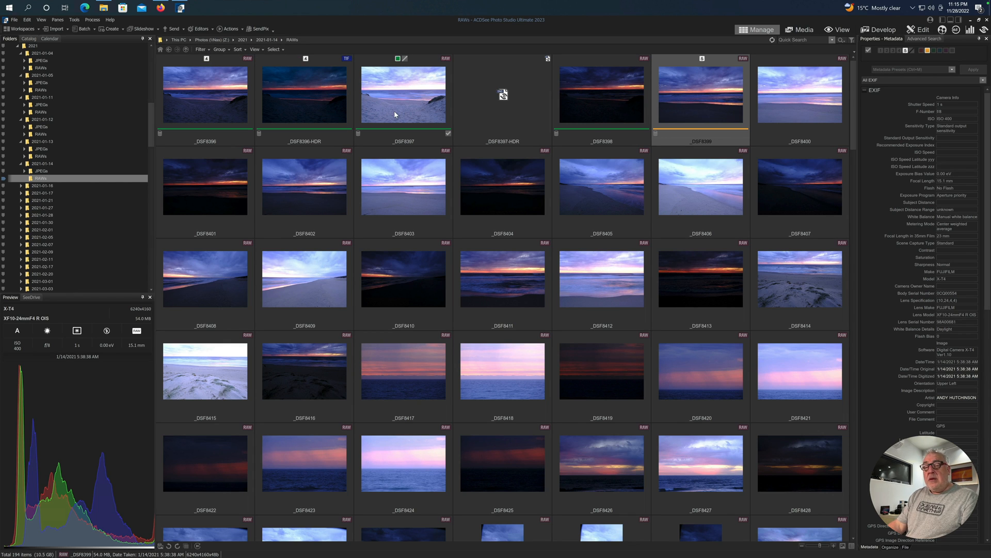
mouse_move(404, 113)
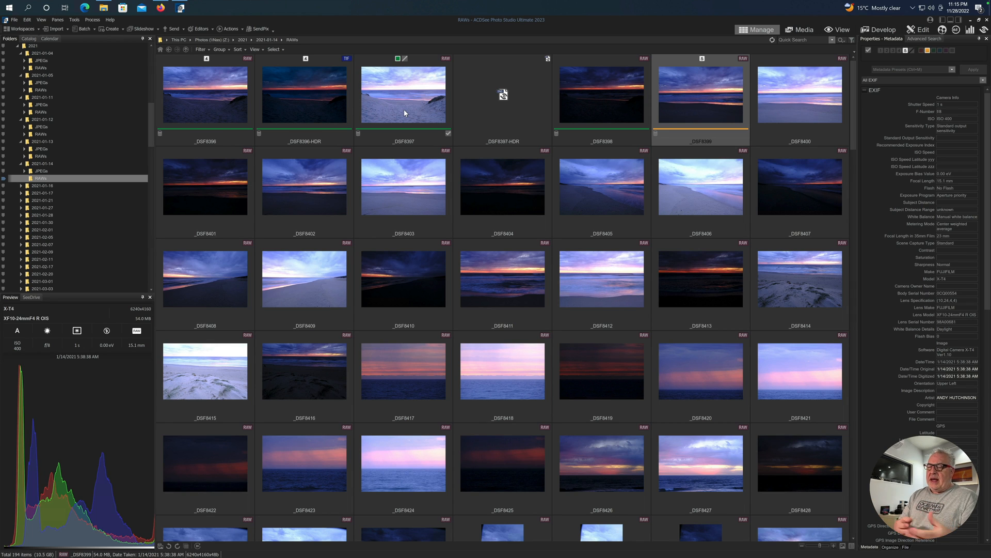
mouse_move(245, 70)
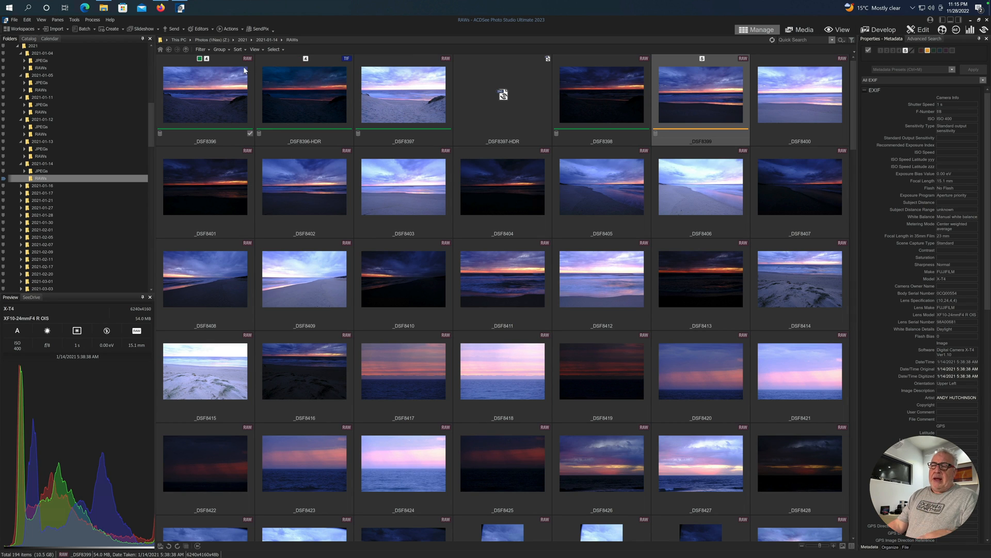
- Save the image as TIFF and browse the RAWs folder thumbnails in Manage mode
click(304, 95)
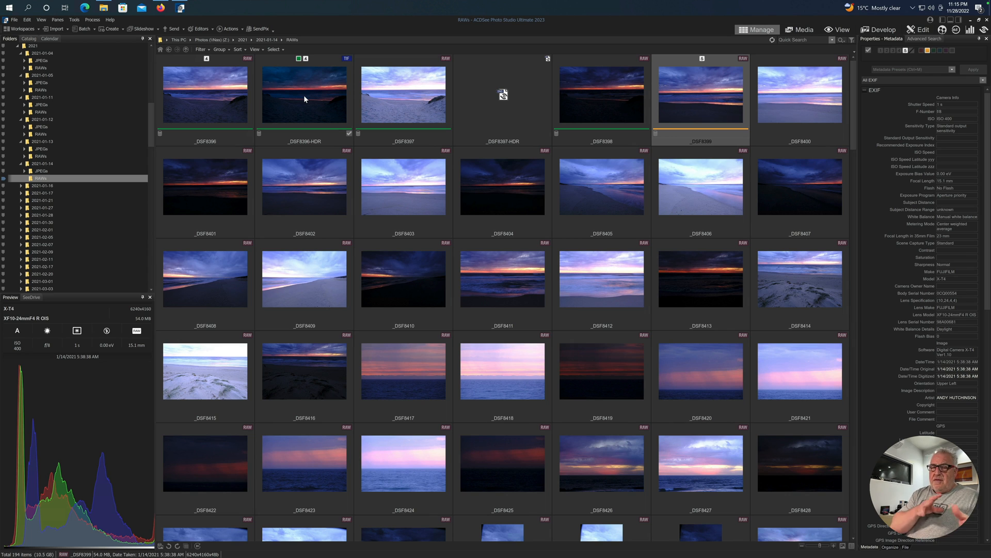